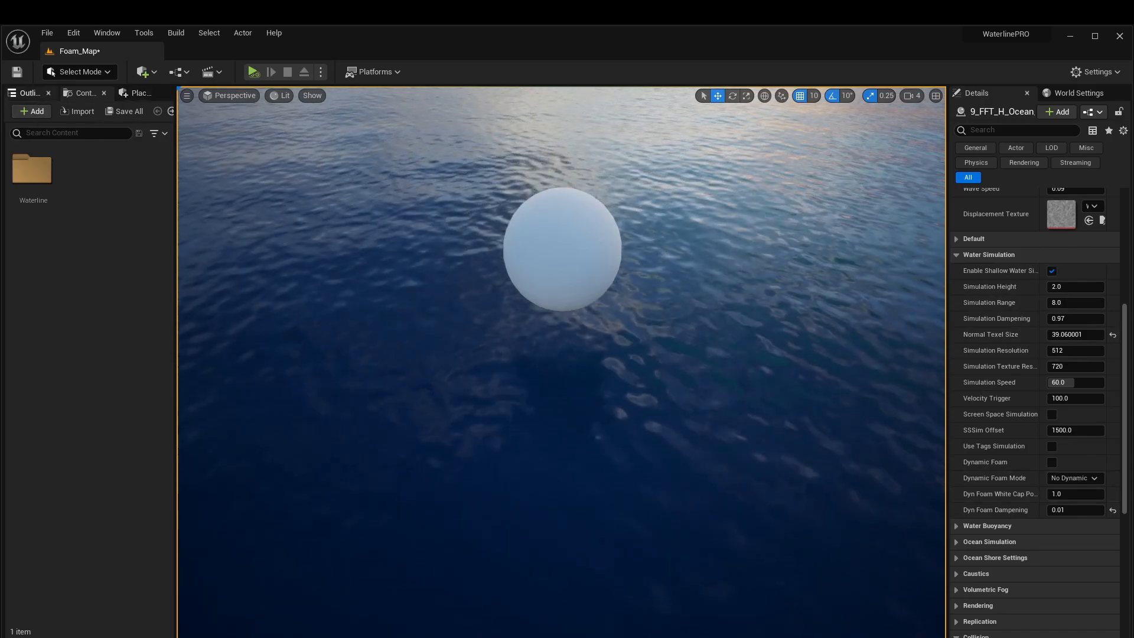
{"action": "mouse_move", "coordinate": [137, 93]}
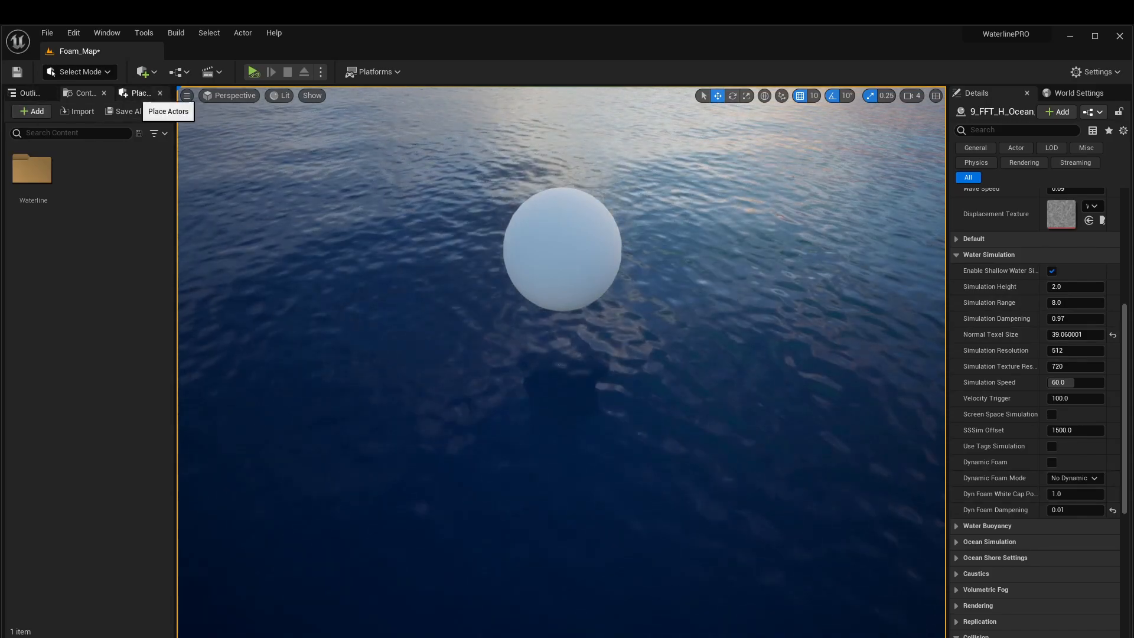
Place a second, smaller Sphere from the basic shapes onto the ocean surface.
{"action": "left_click", "coordinate": [141, 93]}
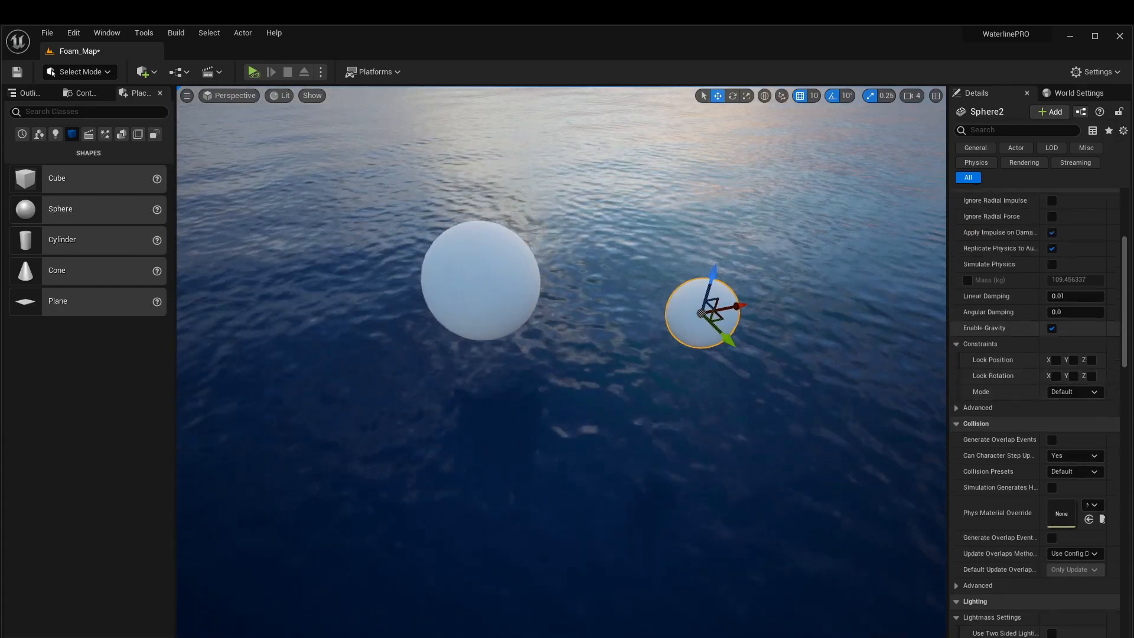
{"action": "scroll", "scroll_direction": "up", "scroll_amount": 3}
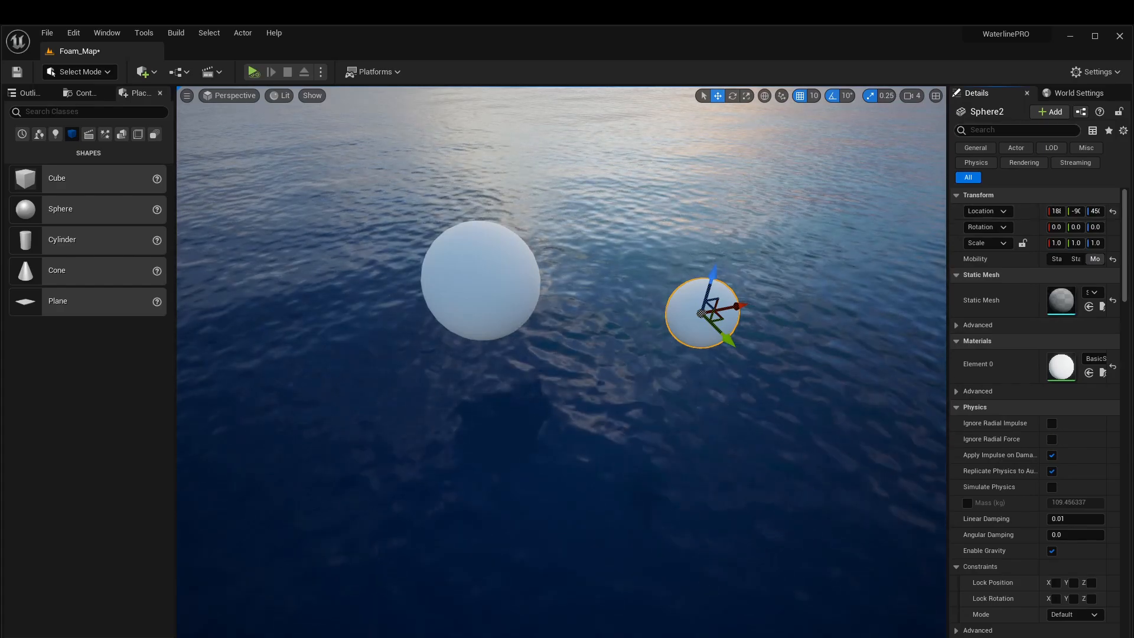
{"action": "type", "text": "phy"}
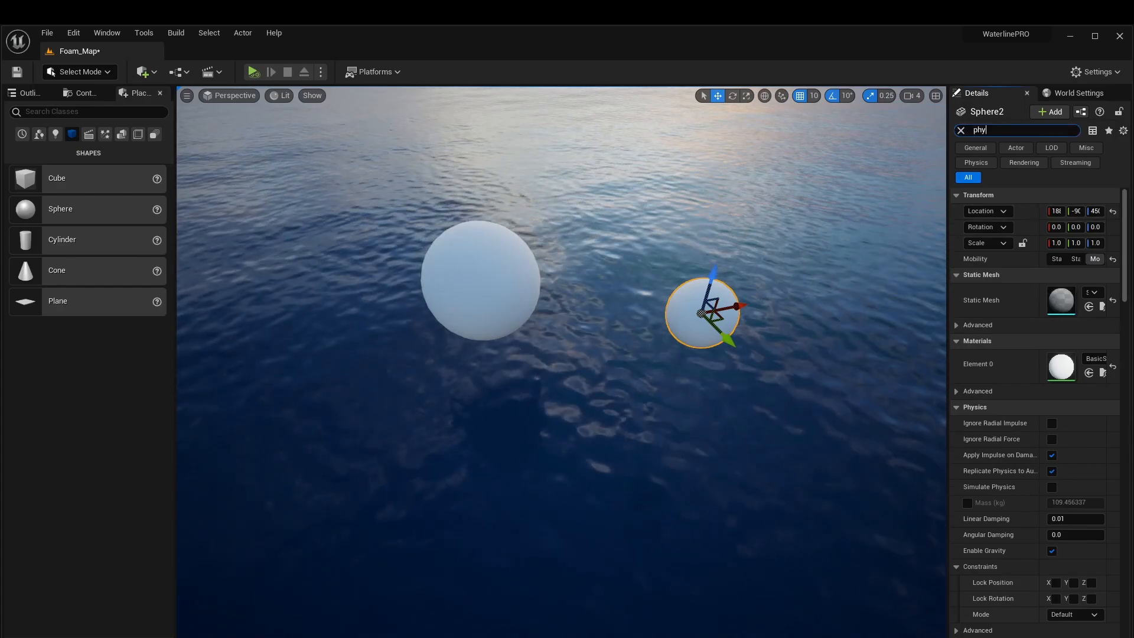
{"action": "scroll", "scroll_direction": "down", "scroll_amount": 3}
{"action": "type", "text": "gen"}
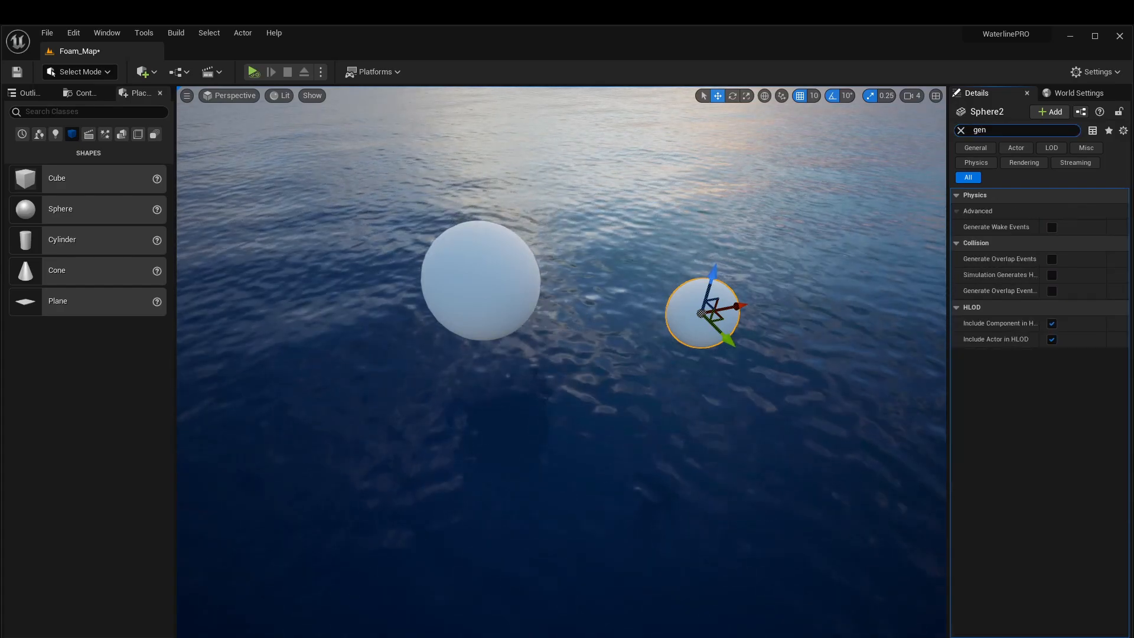
Enable Generate Overlap Events on the new sphere and start the simulation.
{"action": "type", "text": "e"}
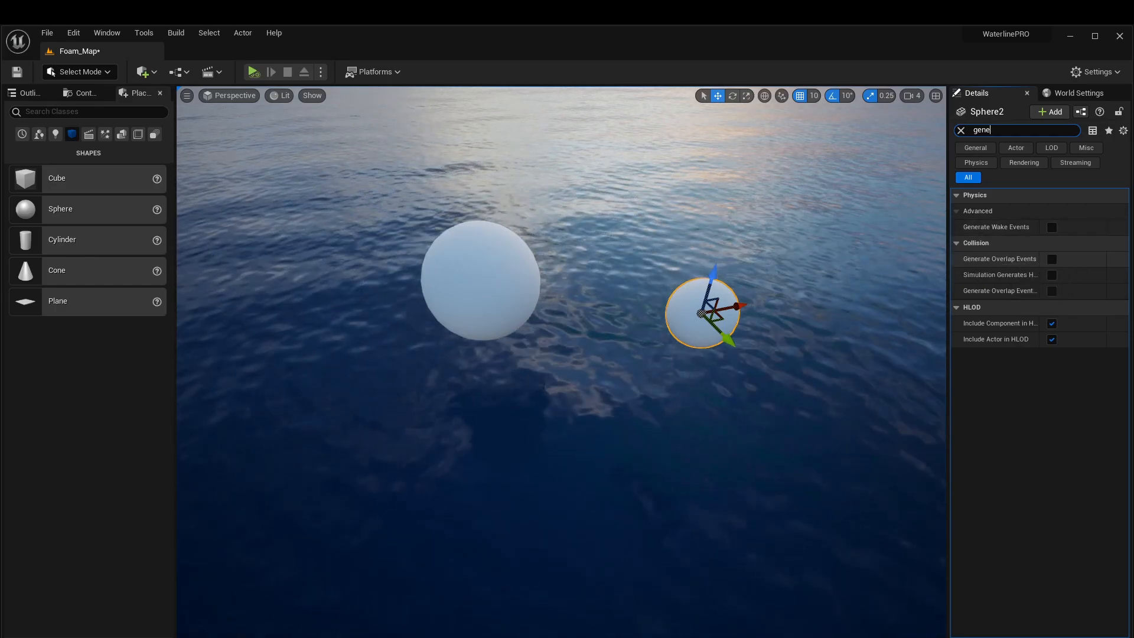
{"action": "left_click", "coordinate": [1050, 258]}
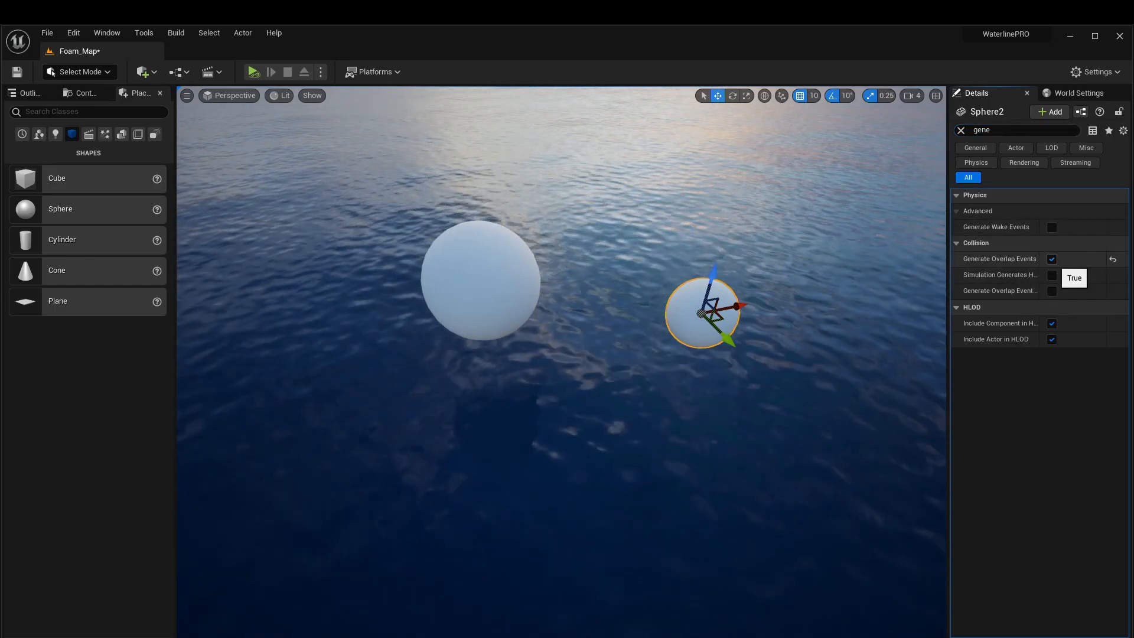
{"action": "left_click", "coordinate": [252, 72]}
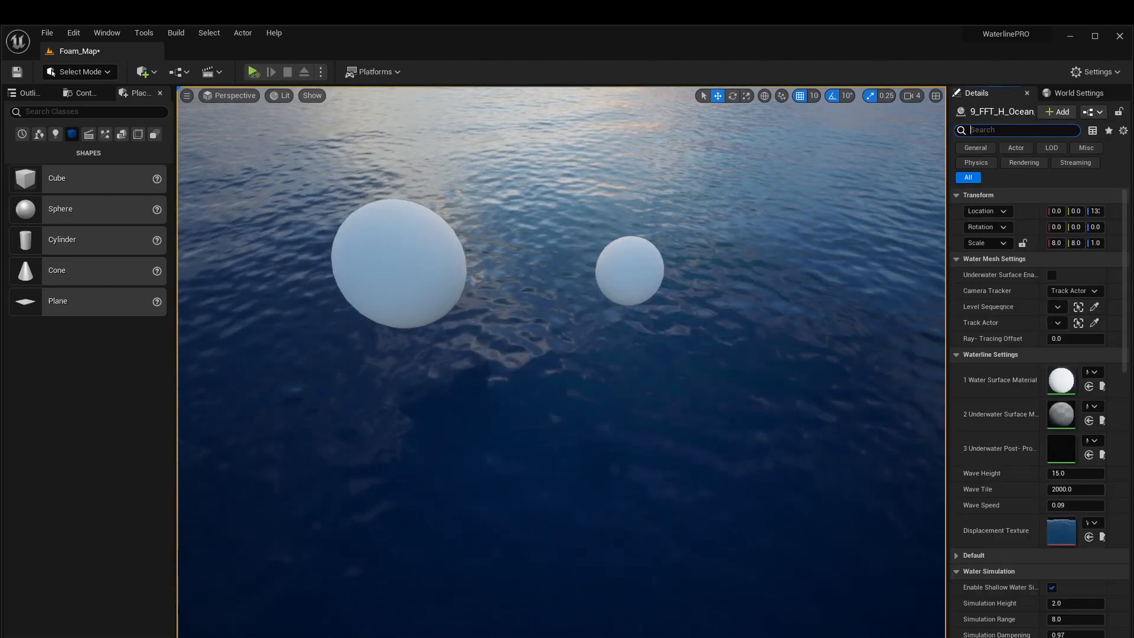
Simulate Sphere2 as a physics body dropping into the ocean, then restore the Velocity Trigger to 100.
{"action": "scroll", "scroll_direction": "down", "scroll_amount": 3}
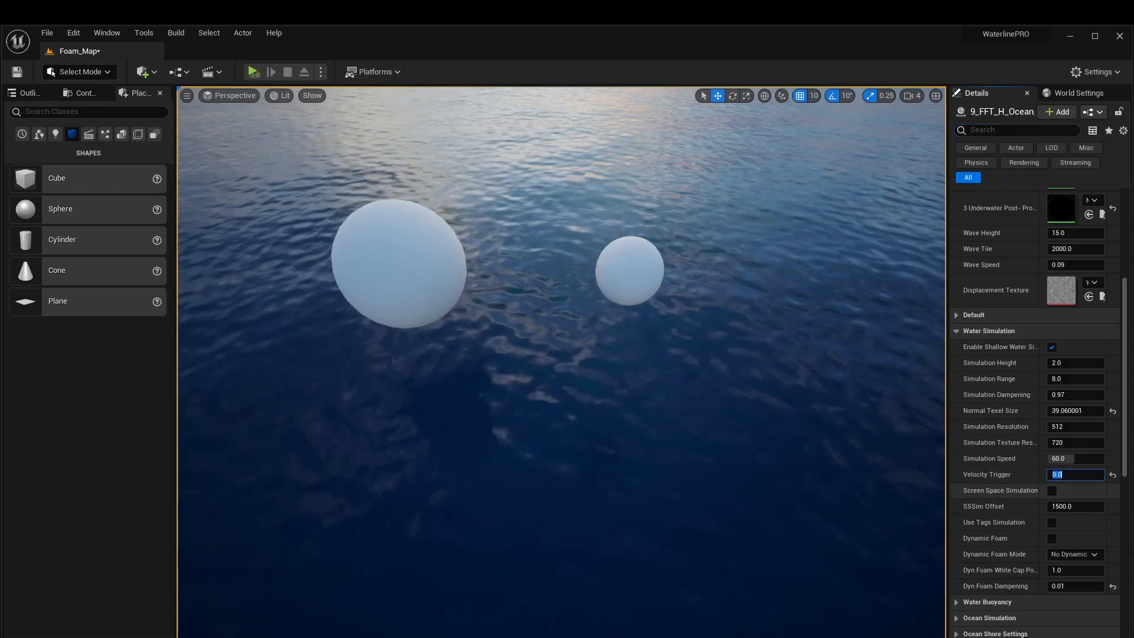
{"action": "left_click", "coordinate": [252, 72]}
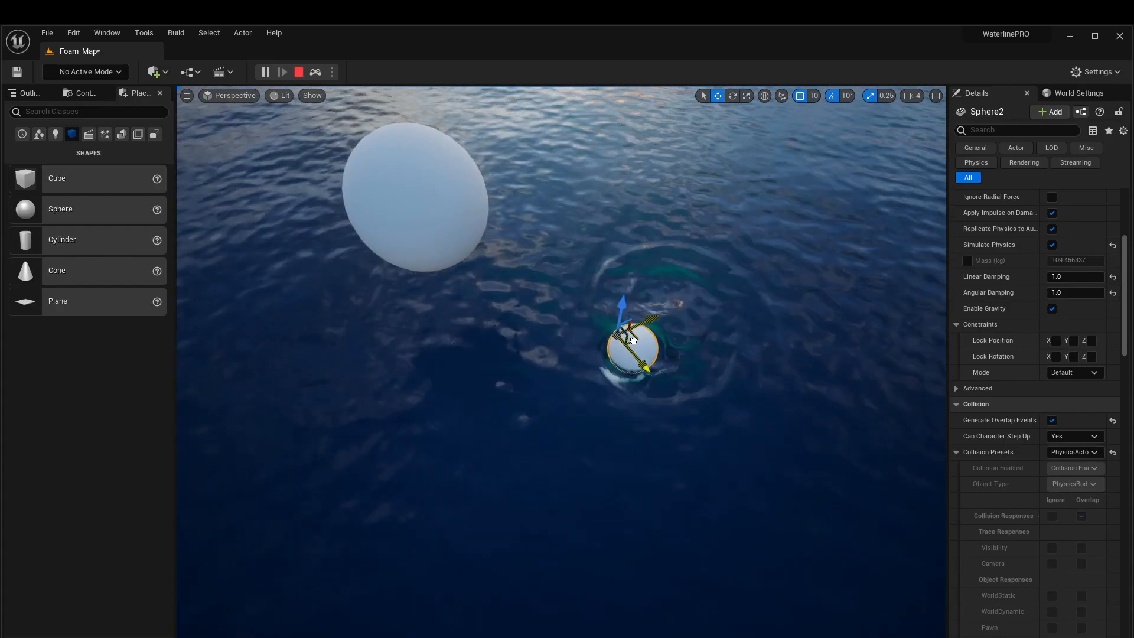
{"action": "left_click", "coordinate": [287, 72]}
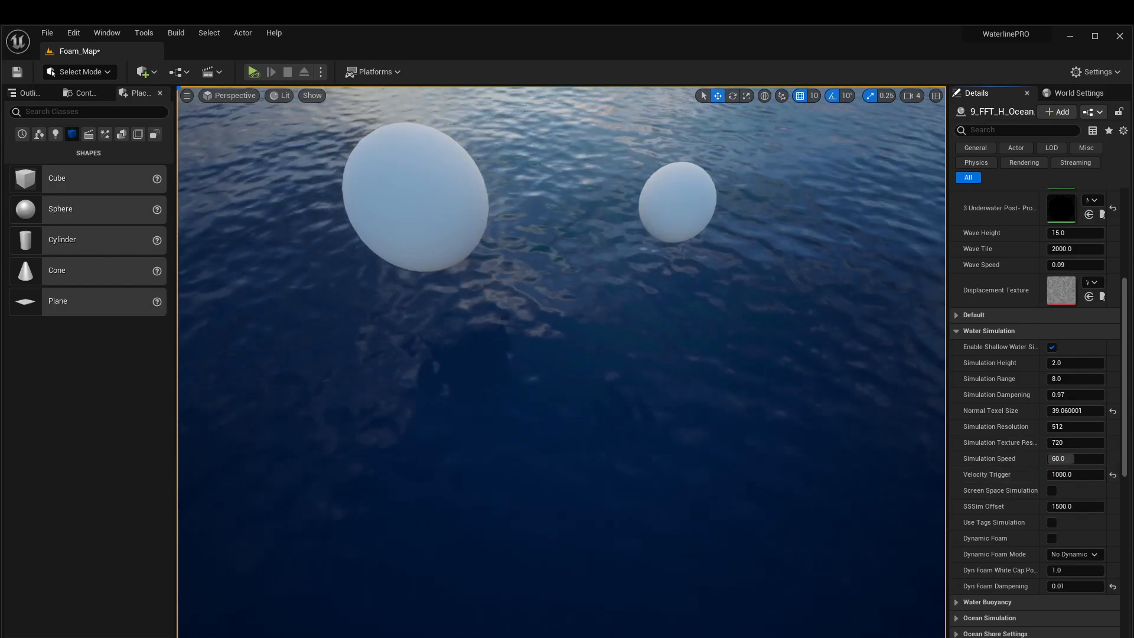
{"action": "left_click", "coordinate": [252, 72]}
{"action": "type", "text": "100"}
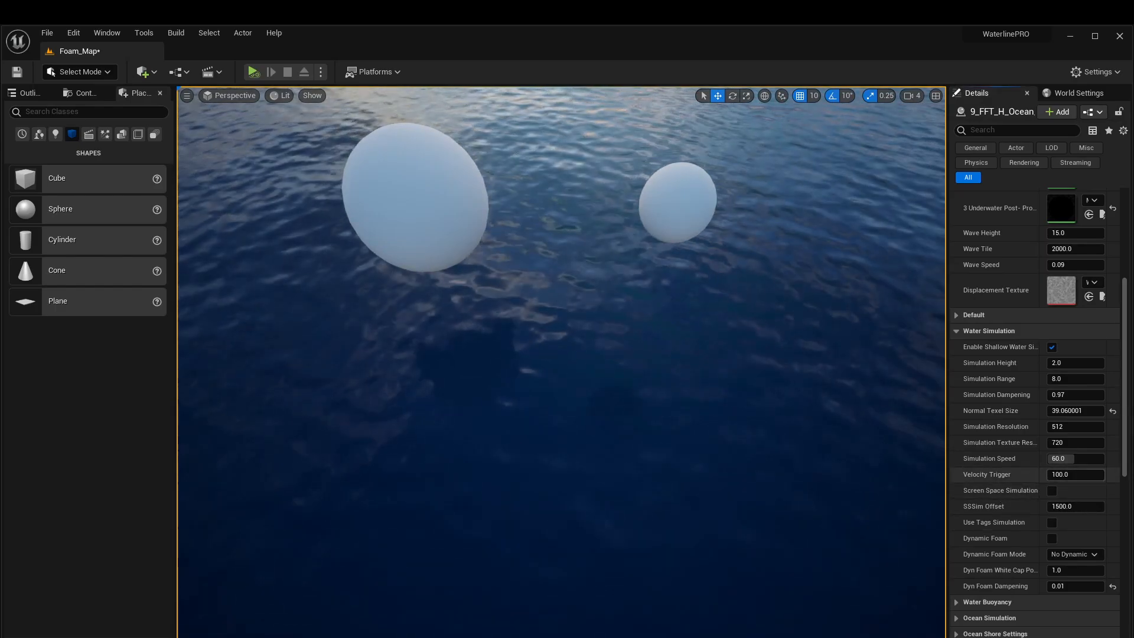
{"action": "left_click", "coordinate": [676, 202]}
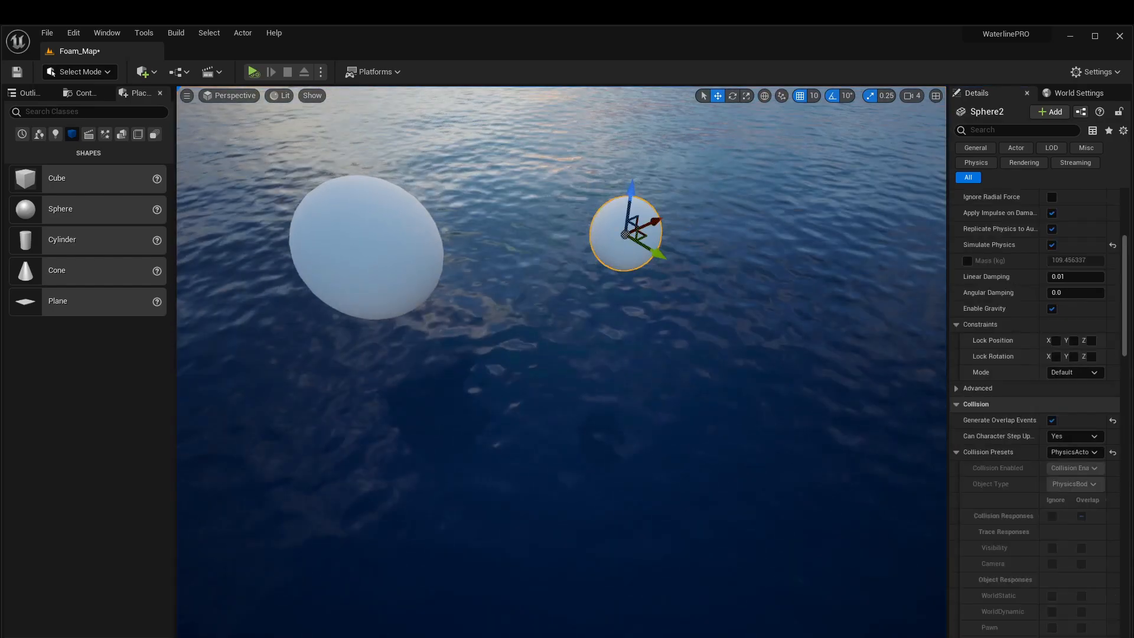
Turn off Simulate Physics on Sphere2, run a test simulation, and scroll to its tag settings.
{"action": "left_click", "coordinate": [252, 71]}
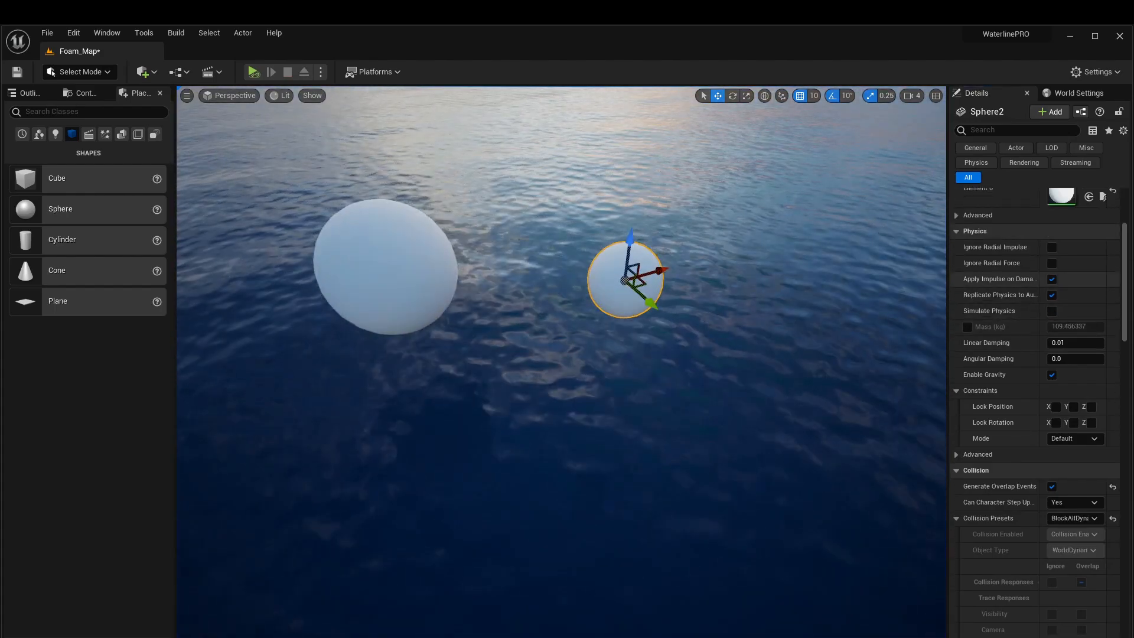
{"action": "mouse_move", "coordinate": [252, 71]}
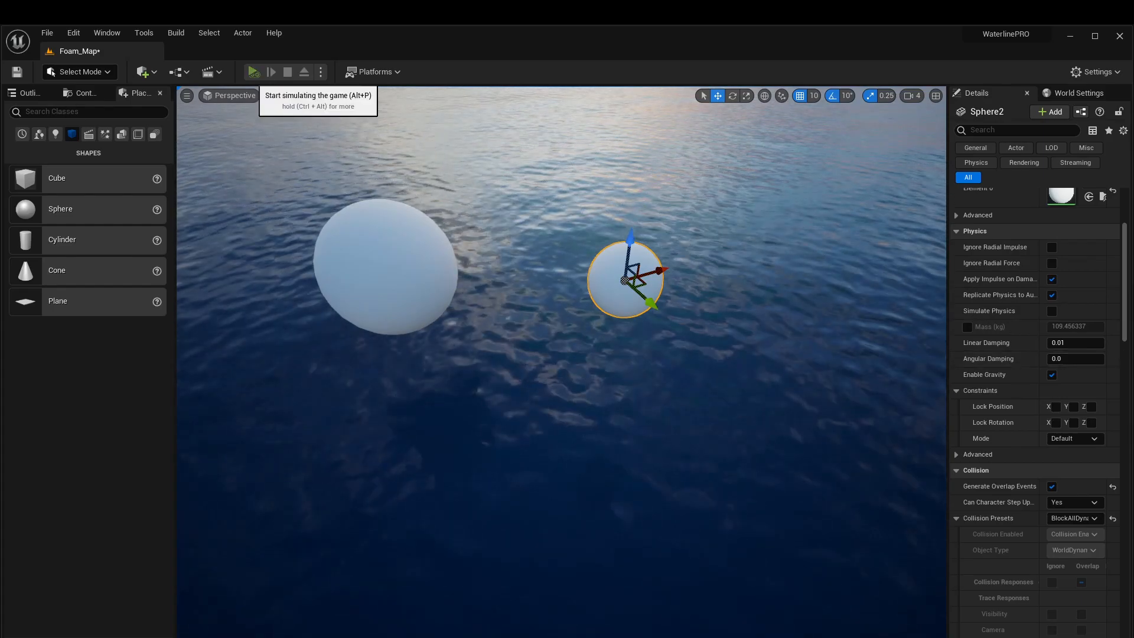
{"action": "left_click", "coordinate": [254, 71]}
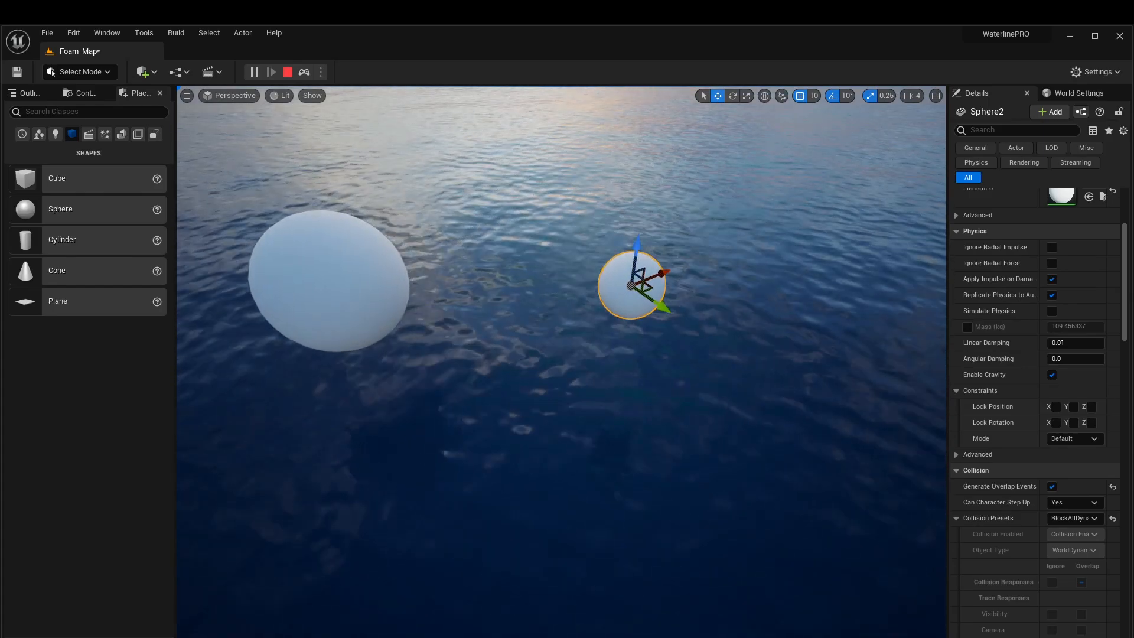
{"action": "left_click", "coordinate": [254, 71]}
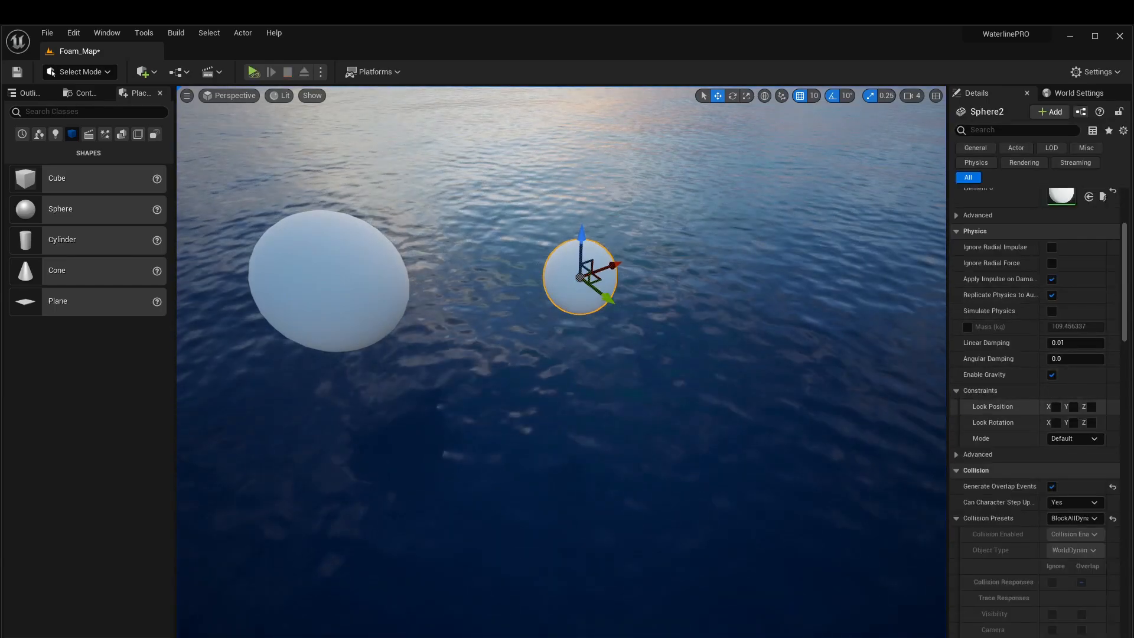
{"action": "scroll", "scroll_direction": "up", "scroll_amount": 3}
{"action": "type", "text": "Tag"}
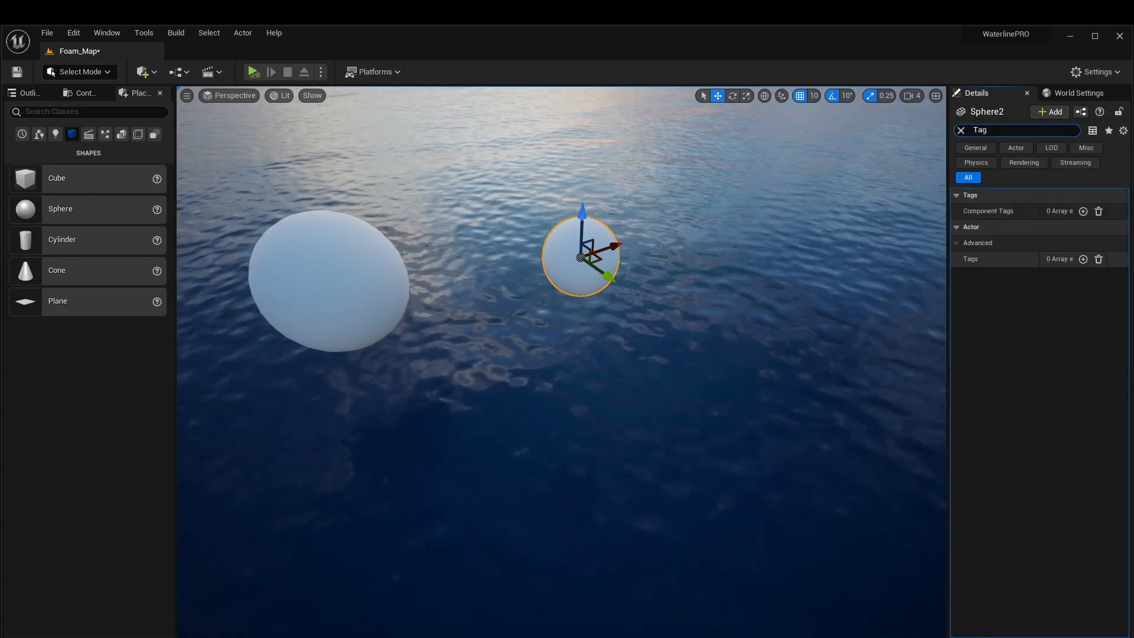
Add actor tag 'On' at Index 0 on the small sphere and simulate its wake on the ocean.
{"action": "left_click", "coordinate": [1082, 258]}
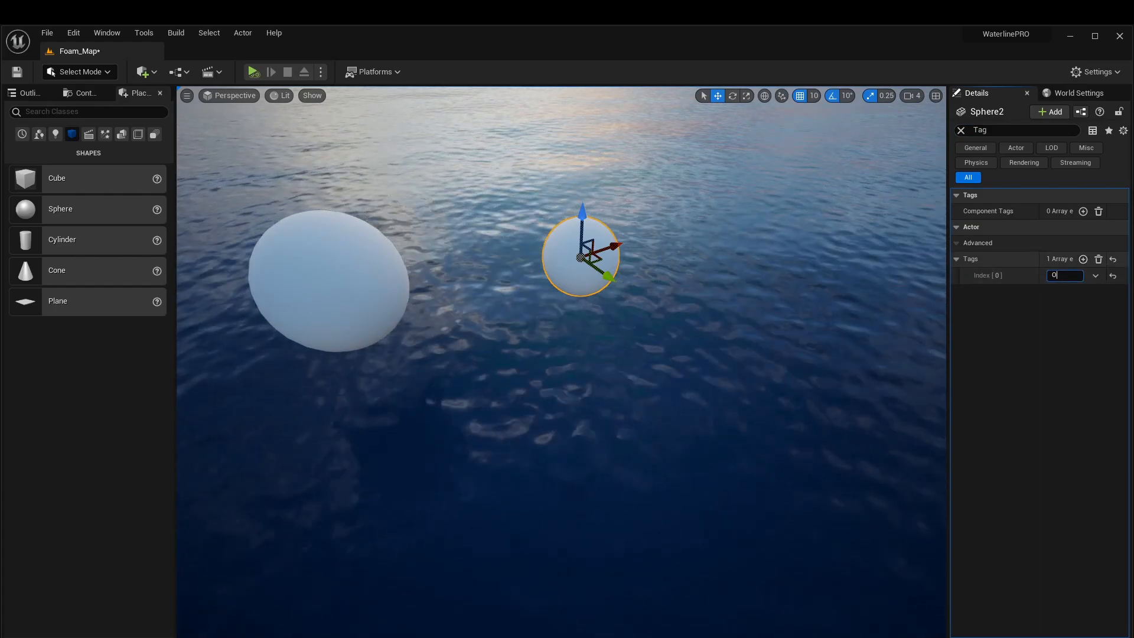
{"action": "type", "text": "On"}
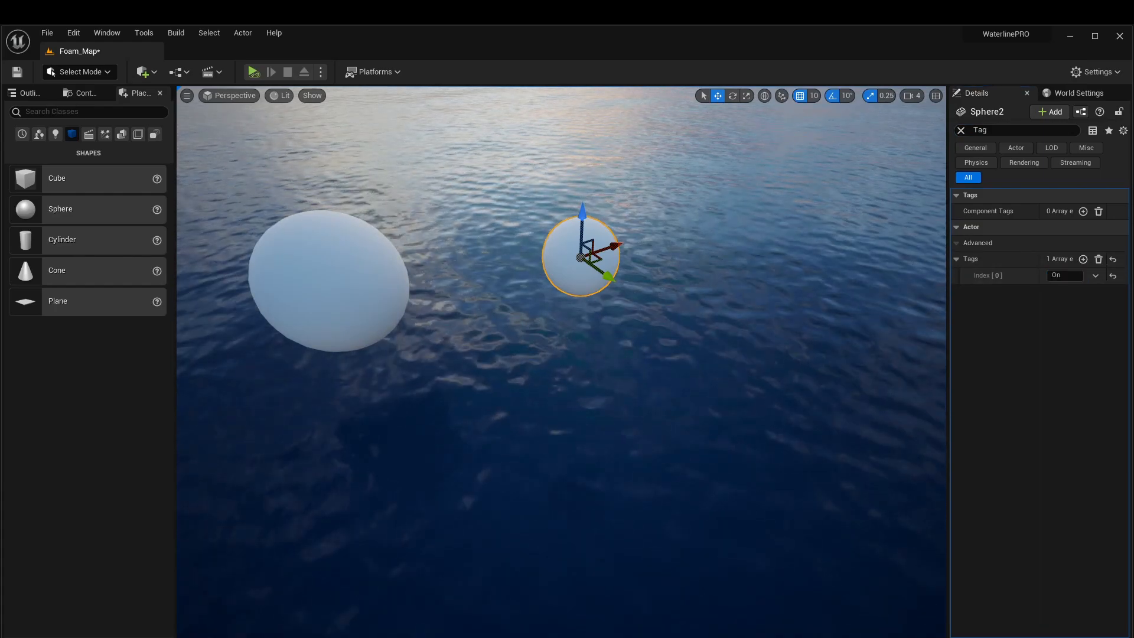
{"action": "left_click", "coordinate": [252, 71]}
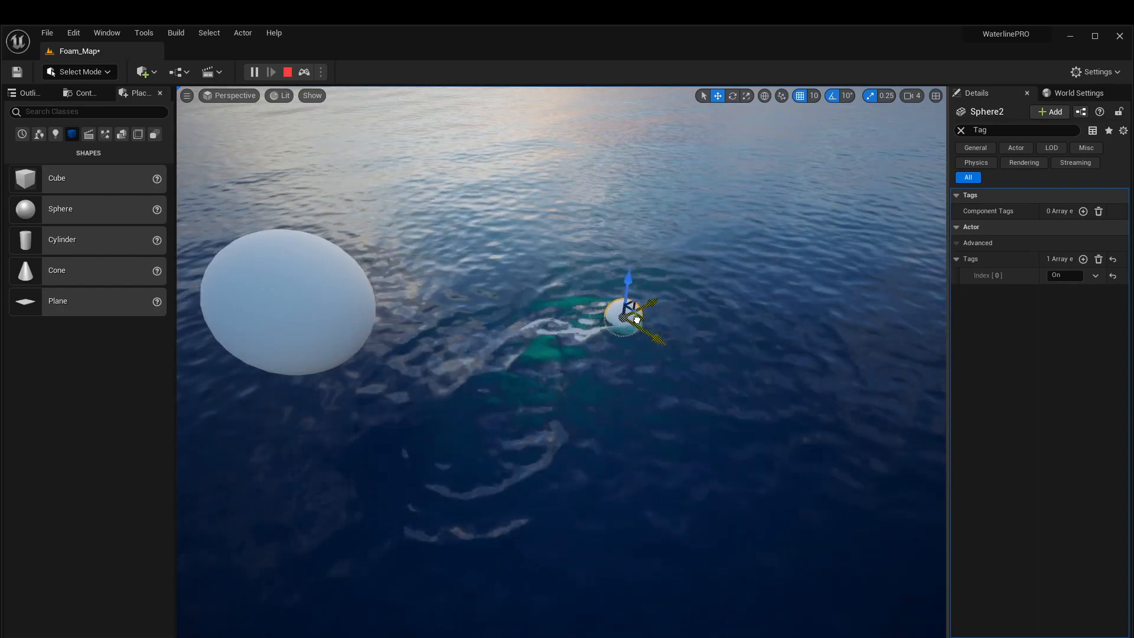
{"action": "left_click", "coordinate": [286, 71]}
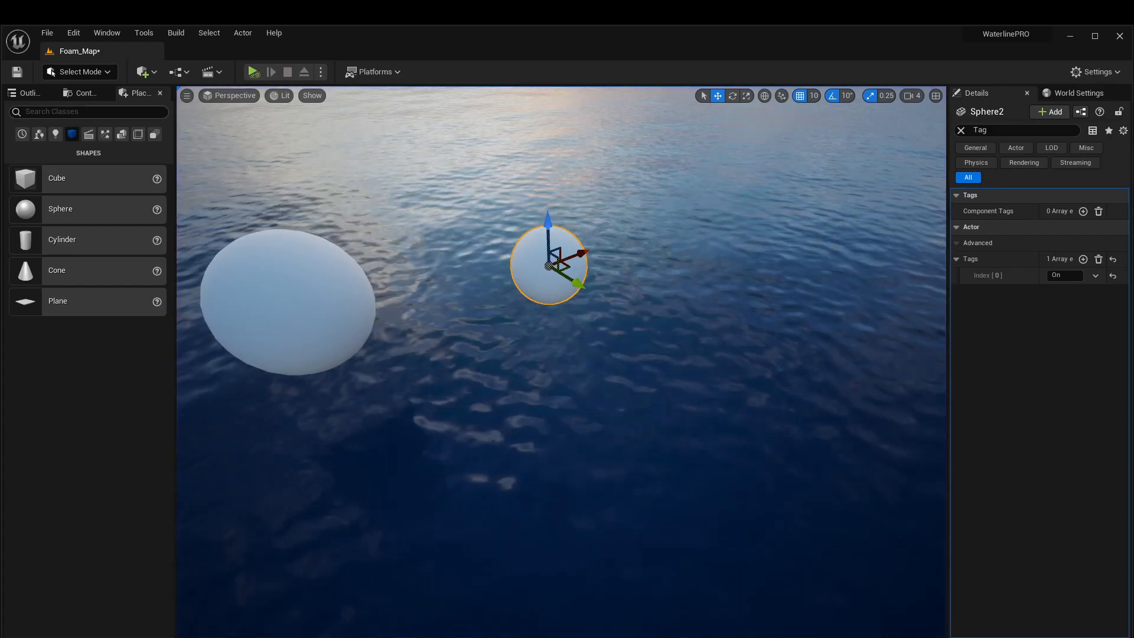
{"action": "left_click", "coordinate": [83, 93]}
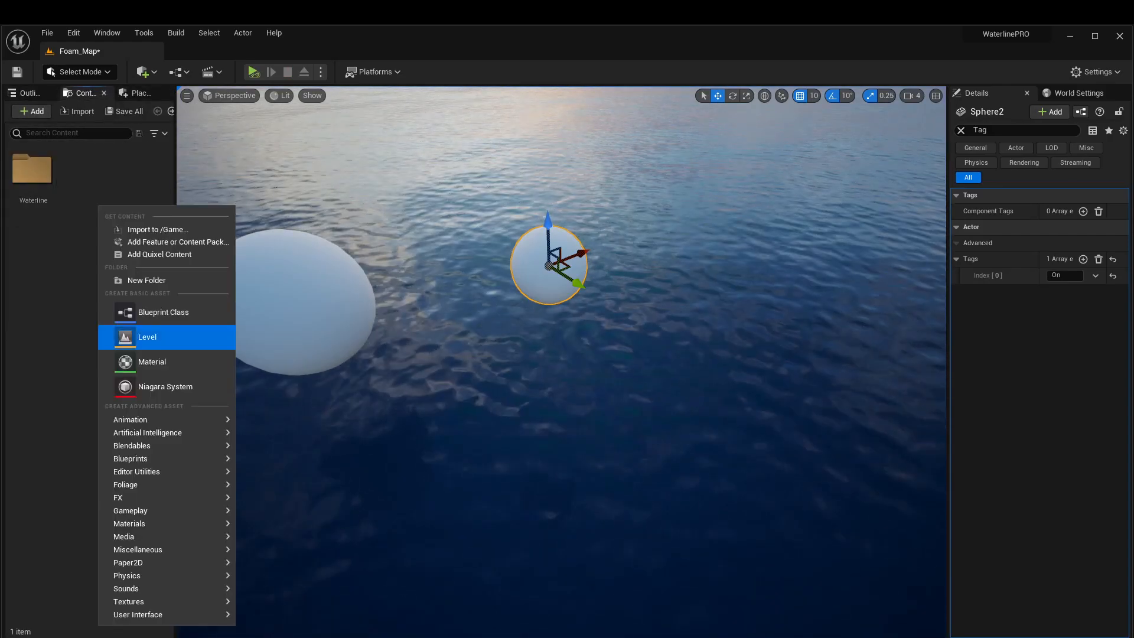
Create a new material and wire a Time-driven Sine into World Position Offset so objects bob.
{"action": "left_click", "coordinate": [152, 361]}
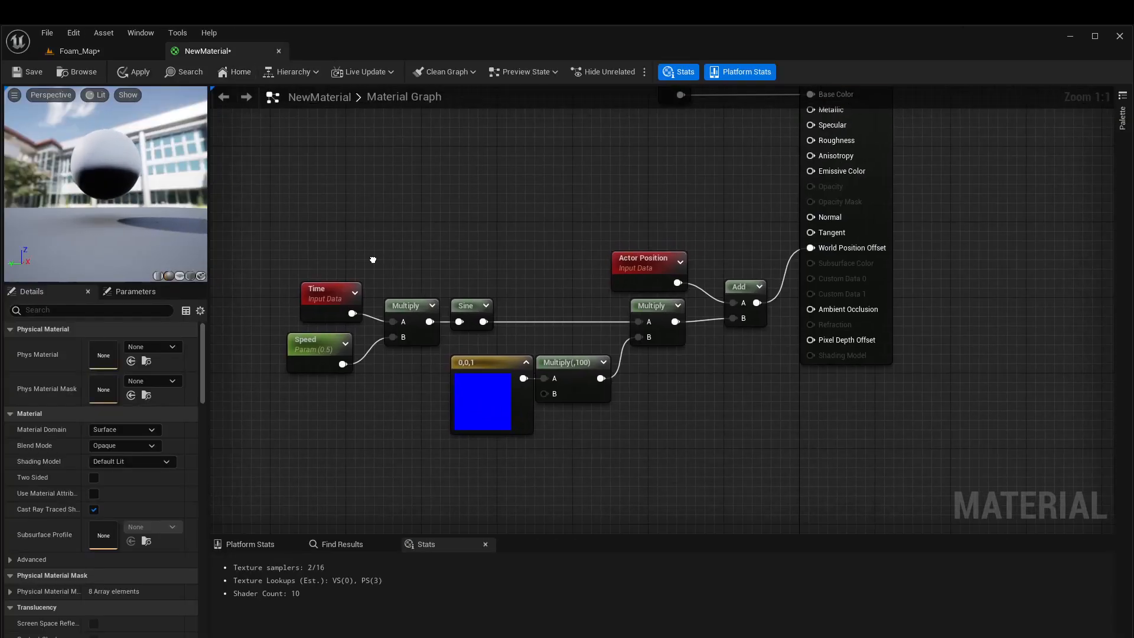
{"action": "left_click_drag", "start_coordinate": [373, 259], "coordinate": [723, 434]}
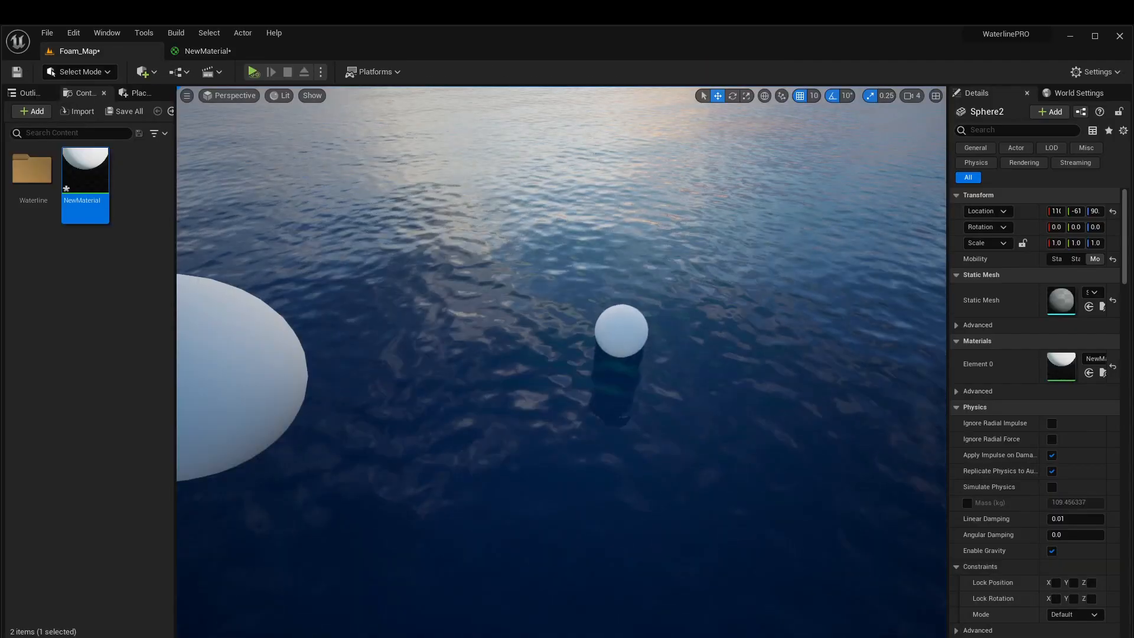
{"action": "mouse_move", "coordinate": [252, 71]}
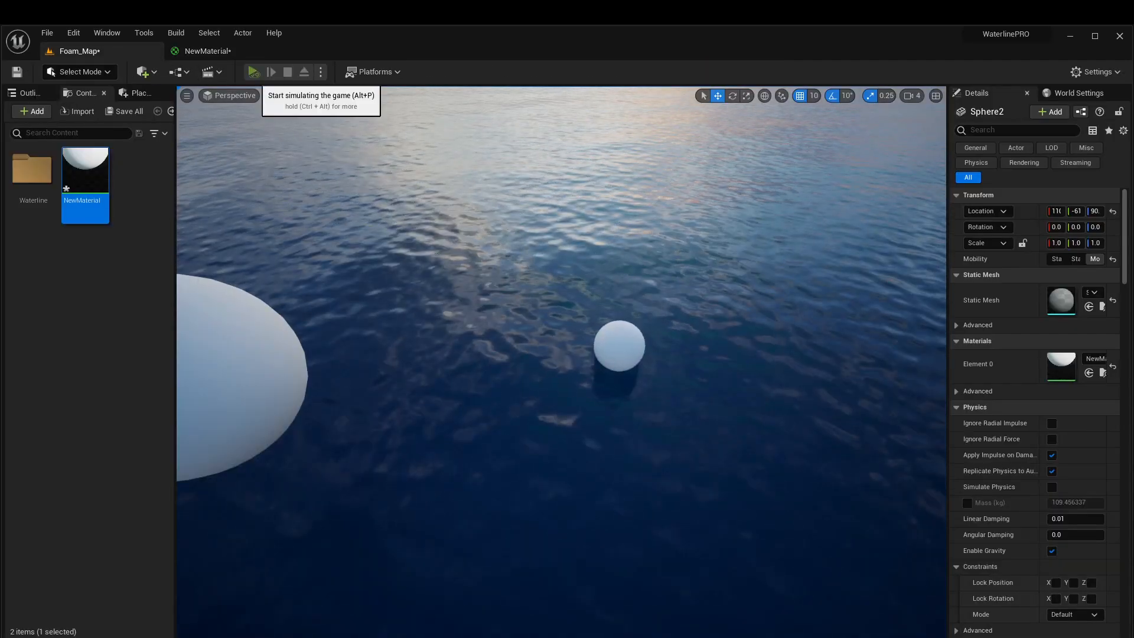
Simulate the level to watch Sphere2 bob with NewMaterial and ripple the water.
{"action": "left_click", "coordinate": [254, 72]}
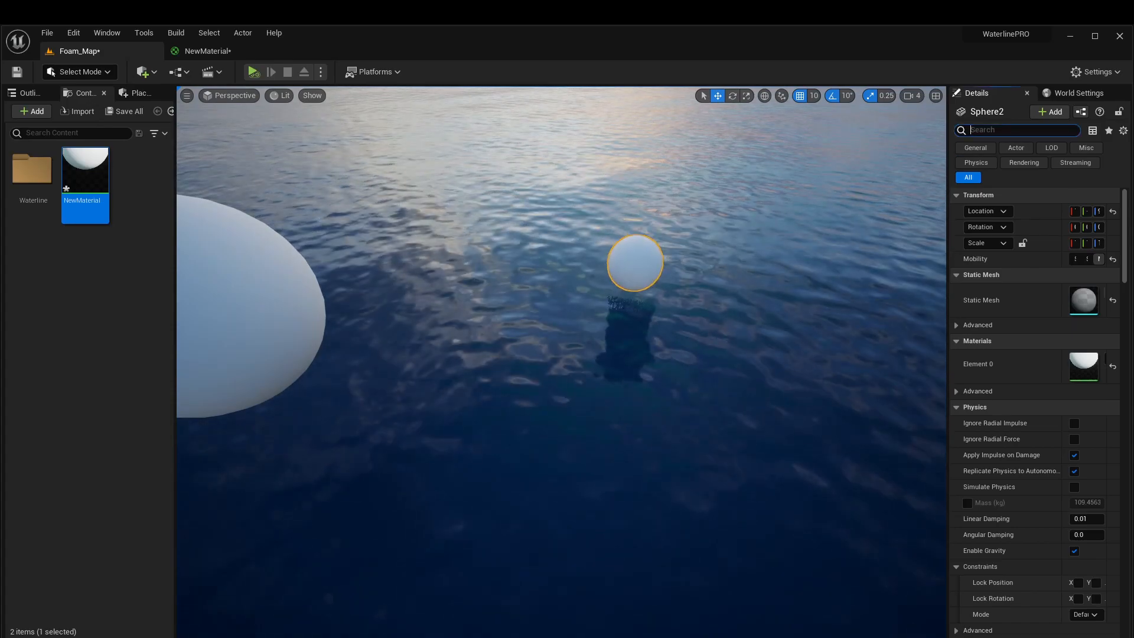
Set the small sphere to Visible in Scene Capture Only so the viewport hides it.
{"action": "type", "text": "scri"}
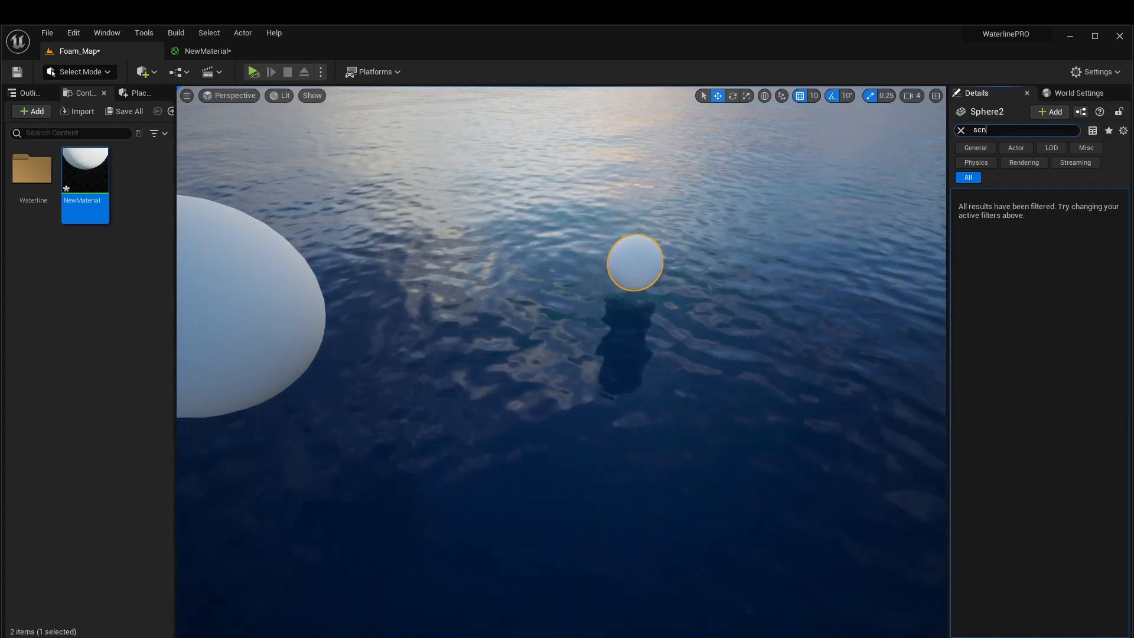
{"action": "left_click", "coordinate": [960, 131]}
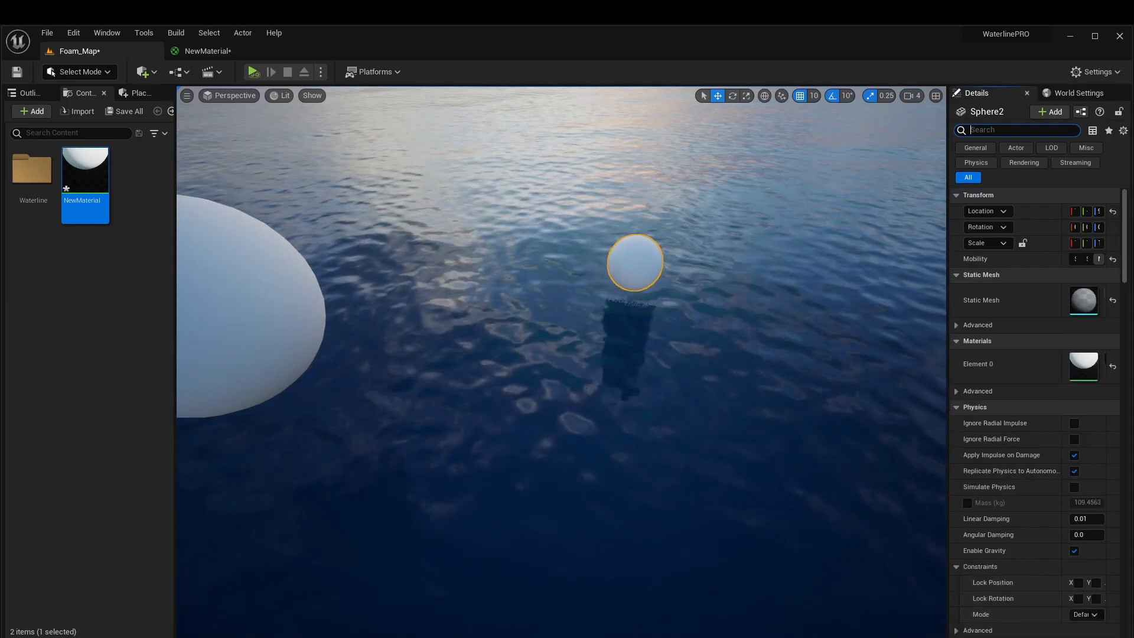
{"action": "type", "text": "visi"}
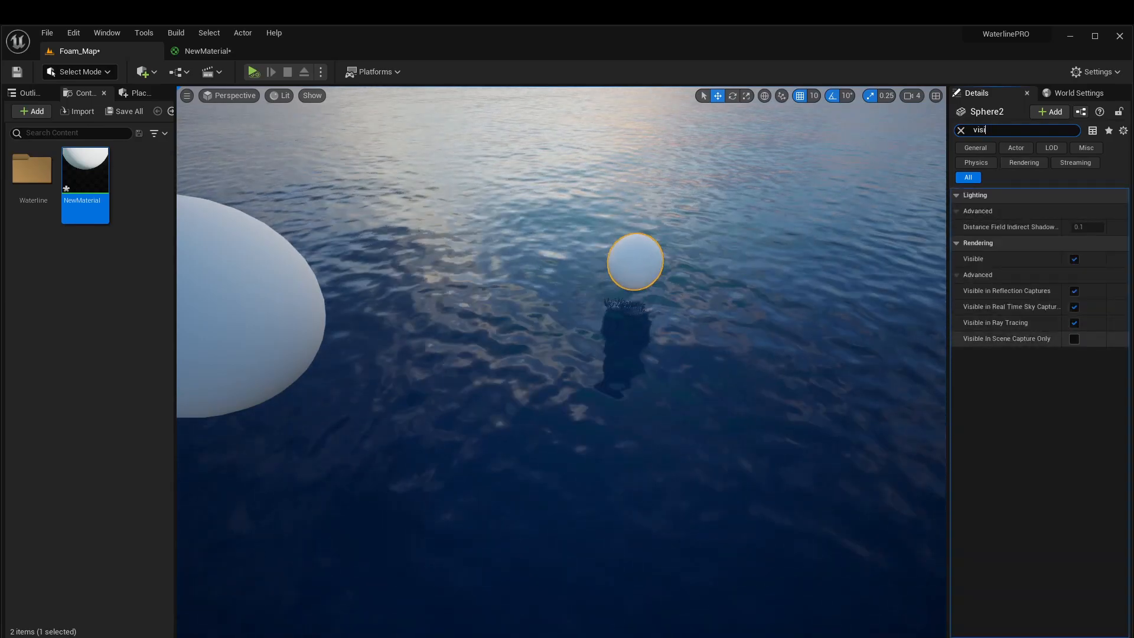
{"action": "left_click", "coordinate": [1073, 338]}
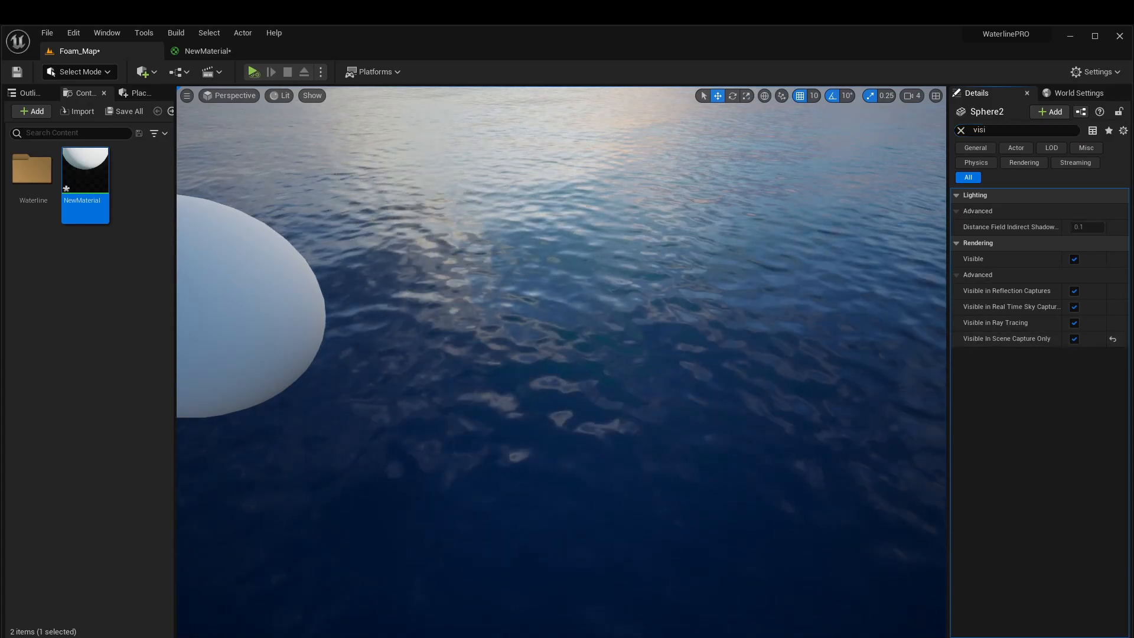
Simulate to see ripple rings with no visible object, checking the On tag in Details.
{"action": "left_click", "coordinate": [252, 72]}
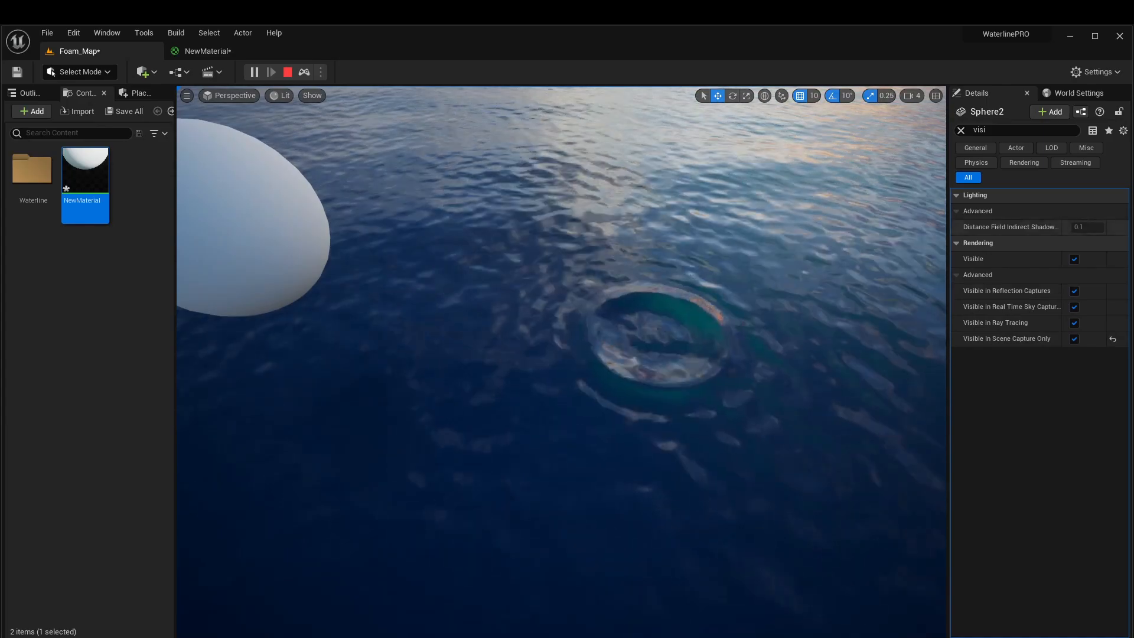
{"action": "left_click", "coordinate": [960, 130]}
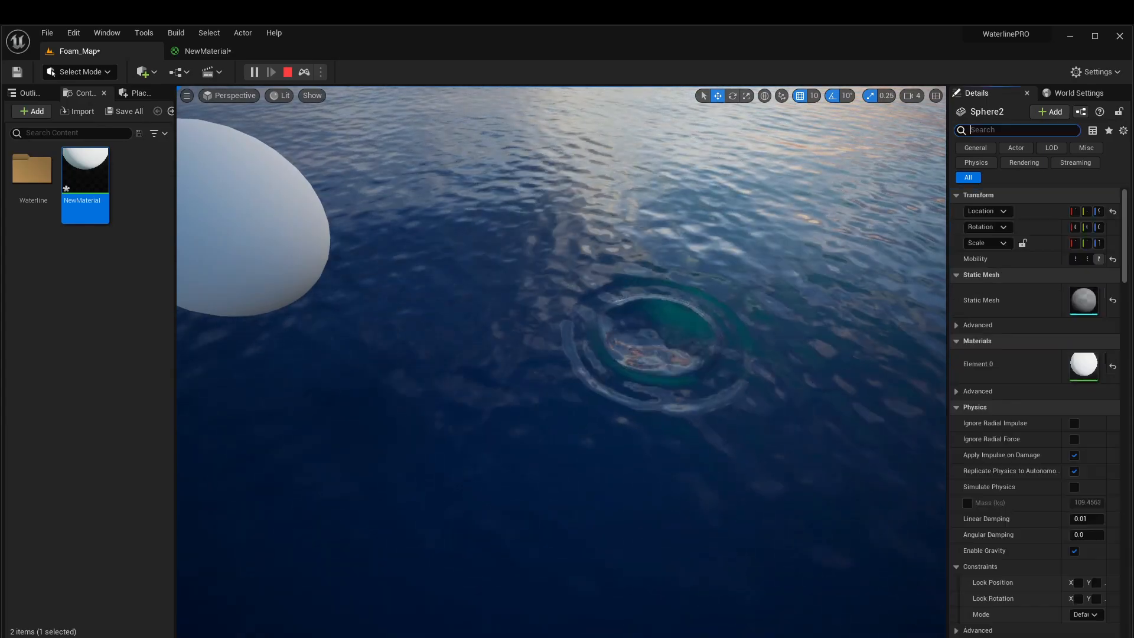
{"action": "type", "text": "tag"}
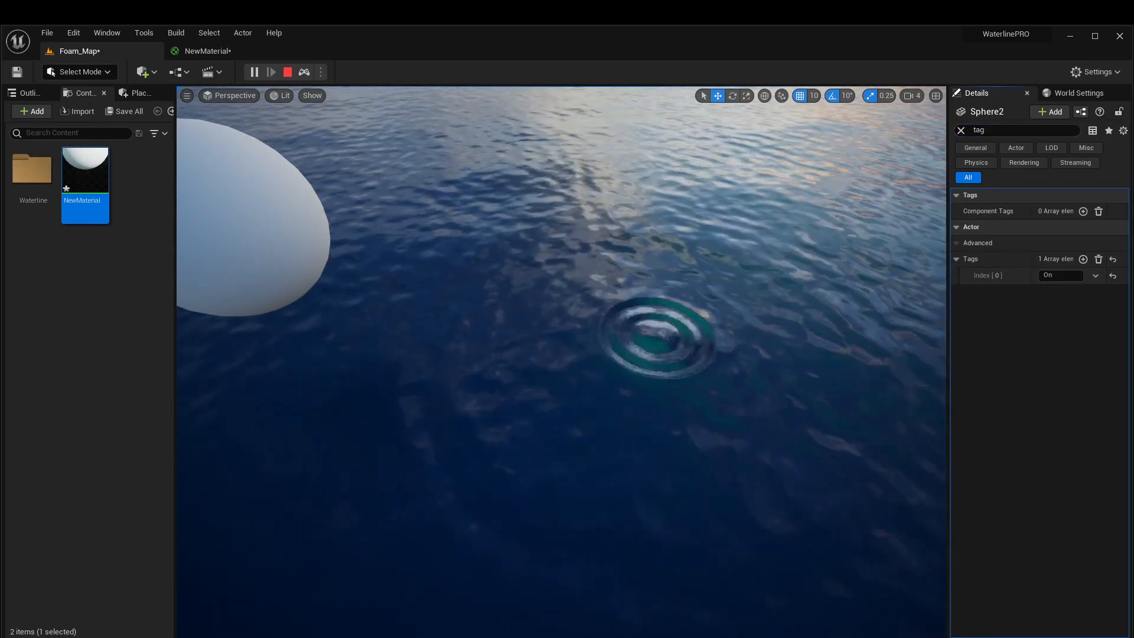
{"action": "left_click", "coordinate": [252, 71]}
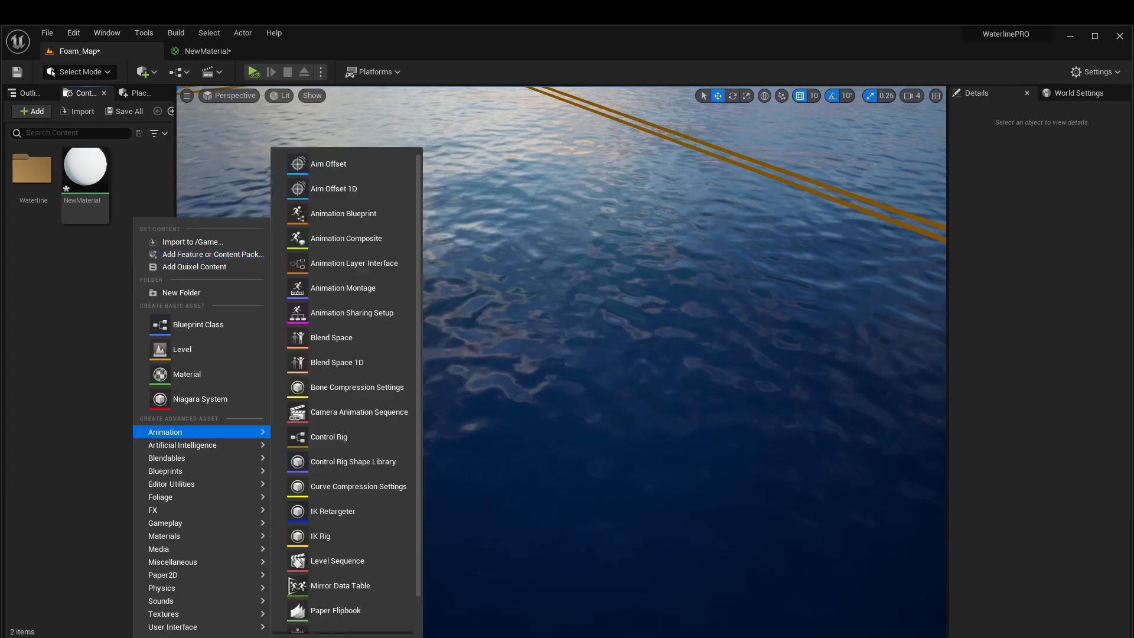
Create a Level Sequence, place it near the sphere on the water, and open it in Sequencer.
{"action": "left_click", "coordinate": [336, 560]}
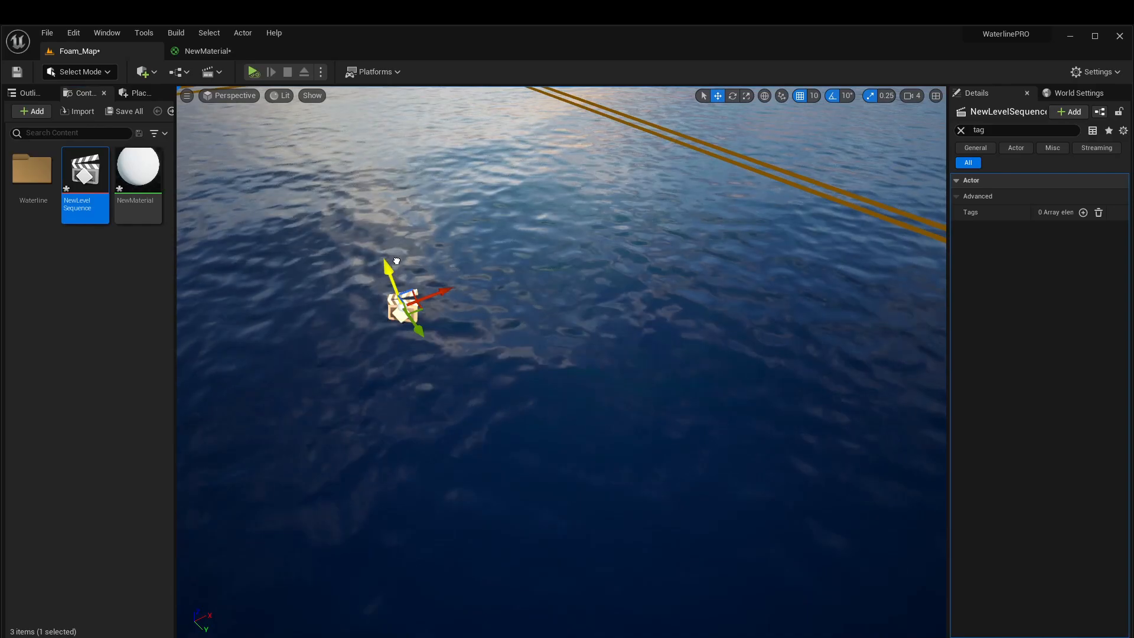
{"action": "left_click", "coordinate": [139, 92]}
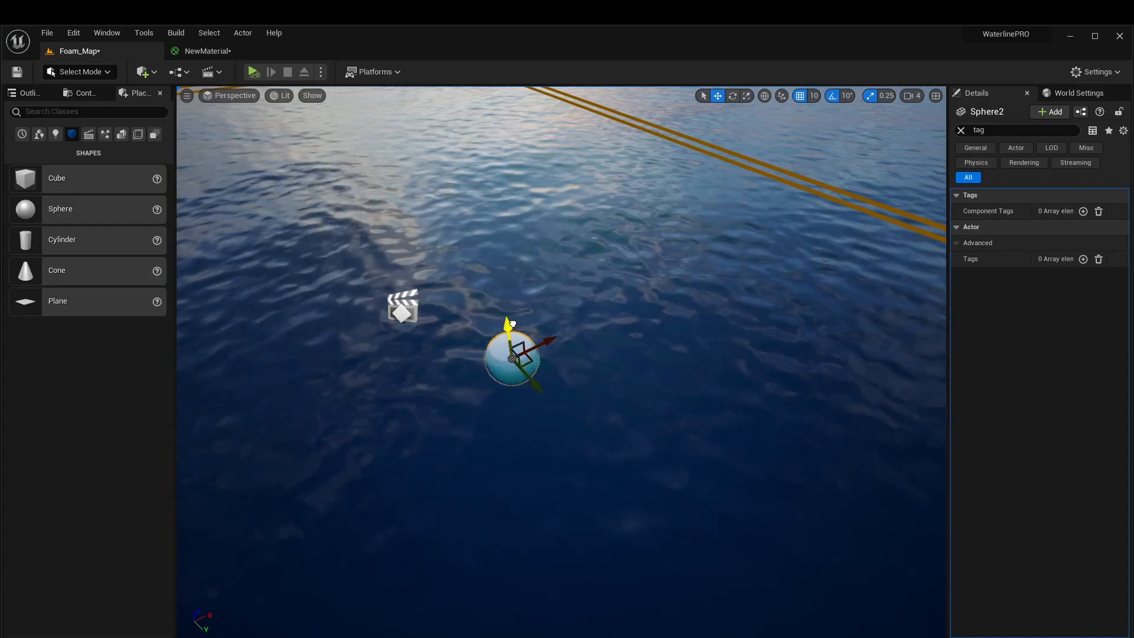
{"action": "left_click", "coordinate": [402, 306]}
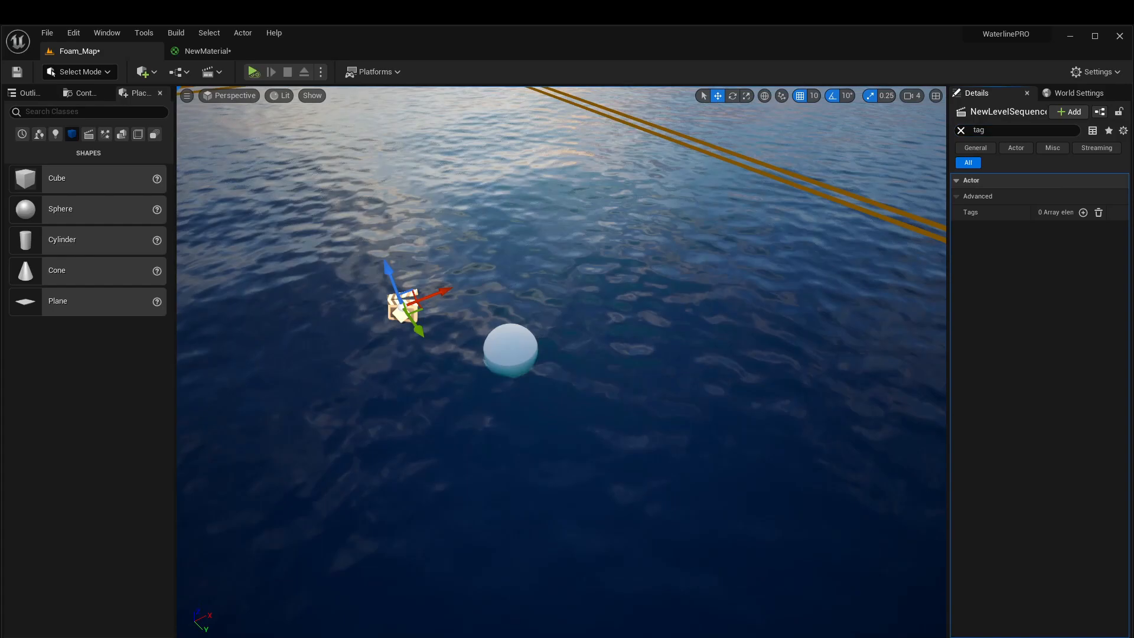
{"action": "left_click", "coordinate": [959, 130]}
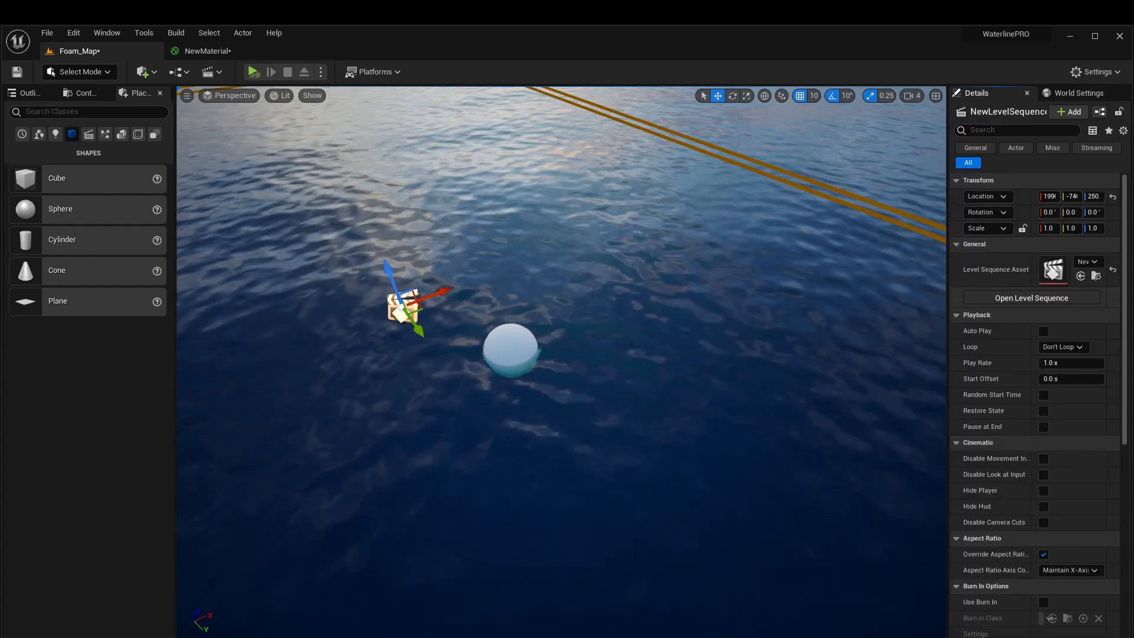
{"action": "left_click", "coordinate": [1030, 297]}
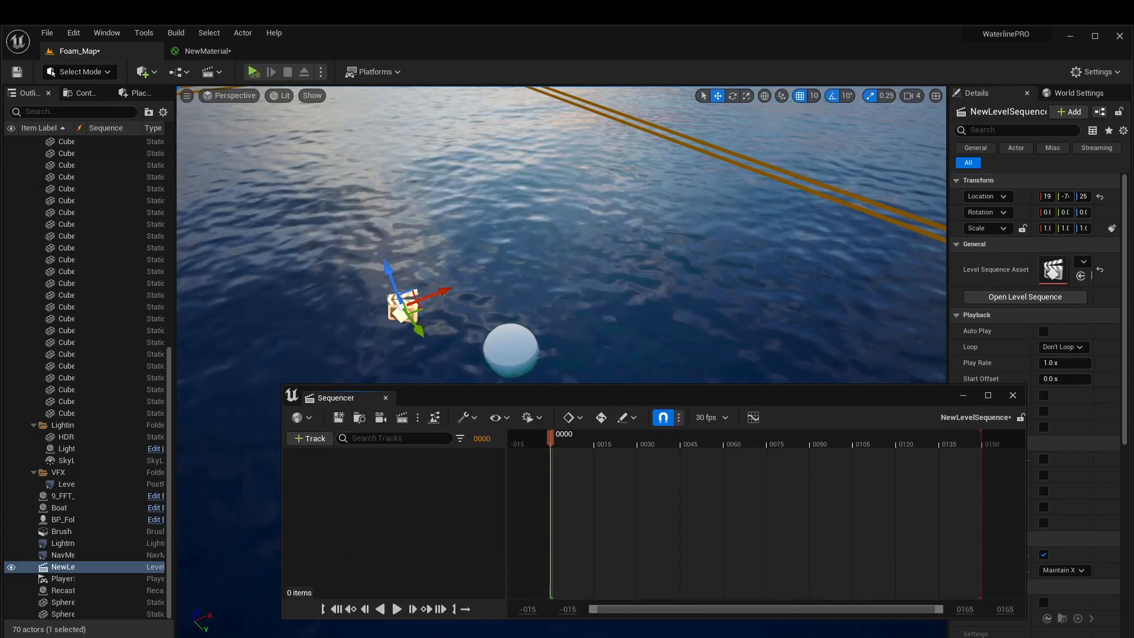
Add Sphere2 as a Sequencer track with Transform keyframes moving it across the water.
{"action": "left_click", "coordinate": [309, 437]}
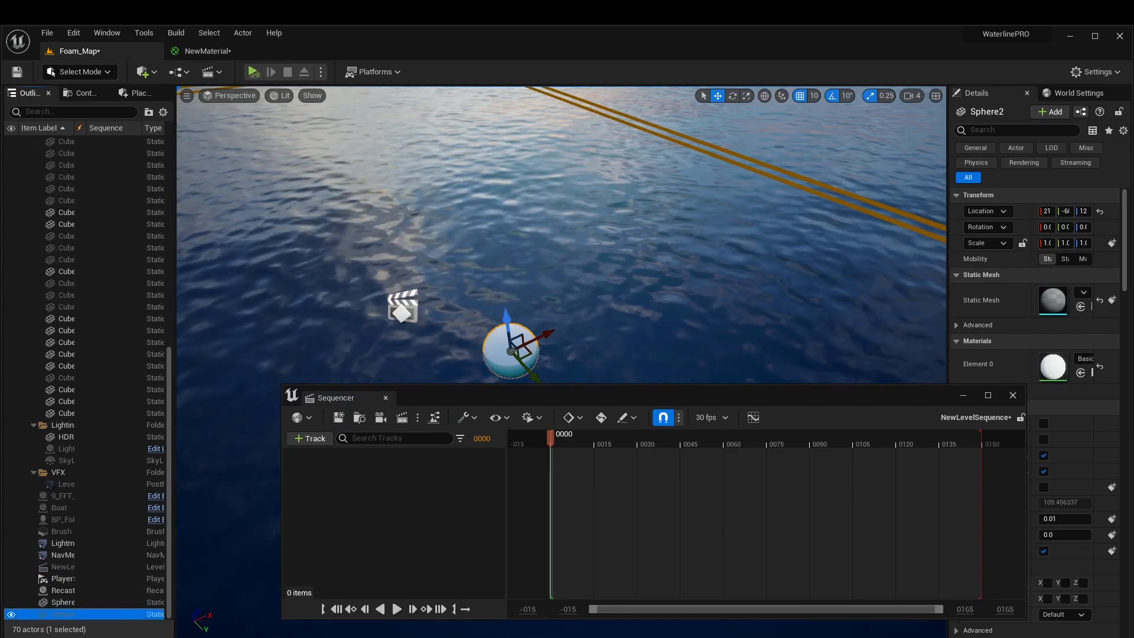
{"action": "left_click", "coordinate": [309, 438]}
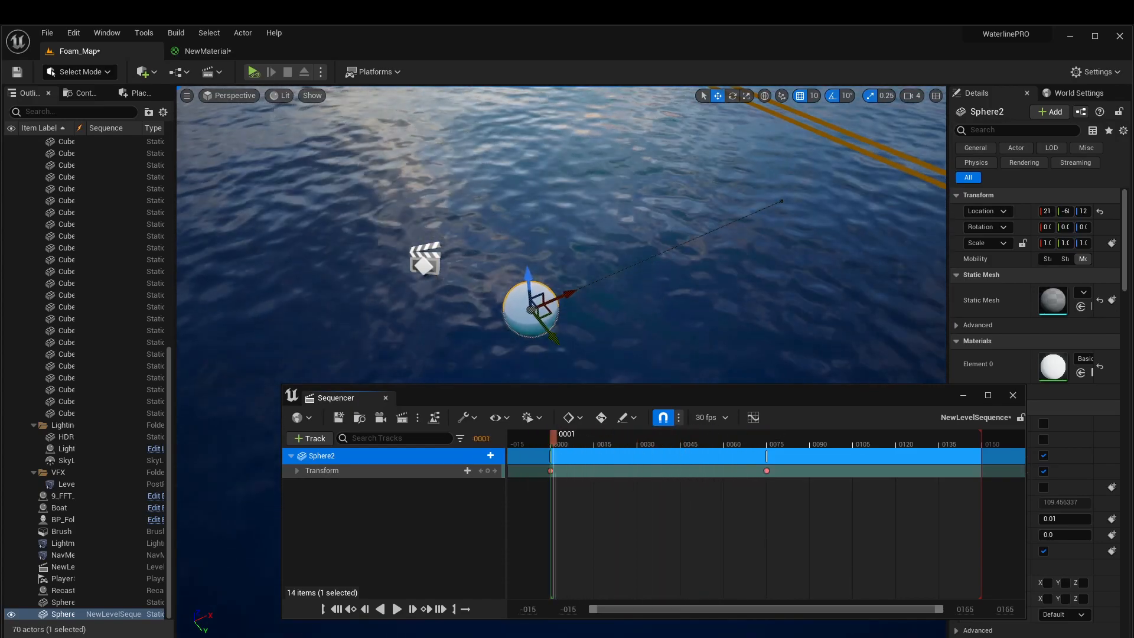
Search Sphere2's Details for tags and add an Actor Tags entry for 'On'.
{"action": "left_click", "coordinate": [412, 608]}
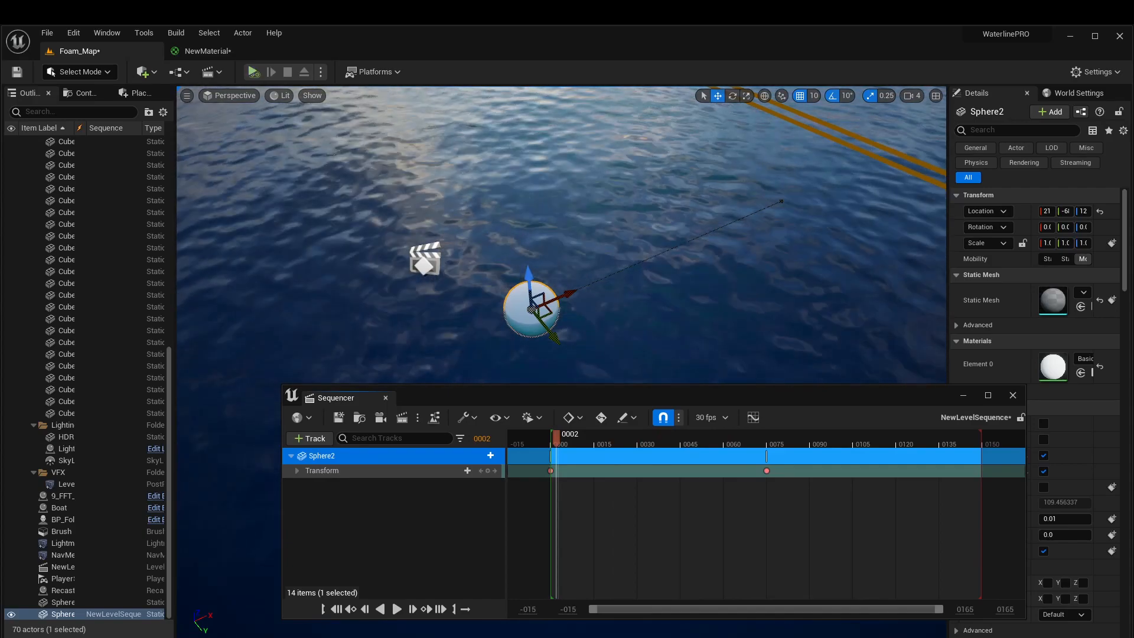
{"action": "left_click", "coordinate": [254, 72]}
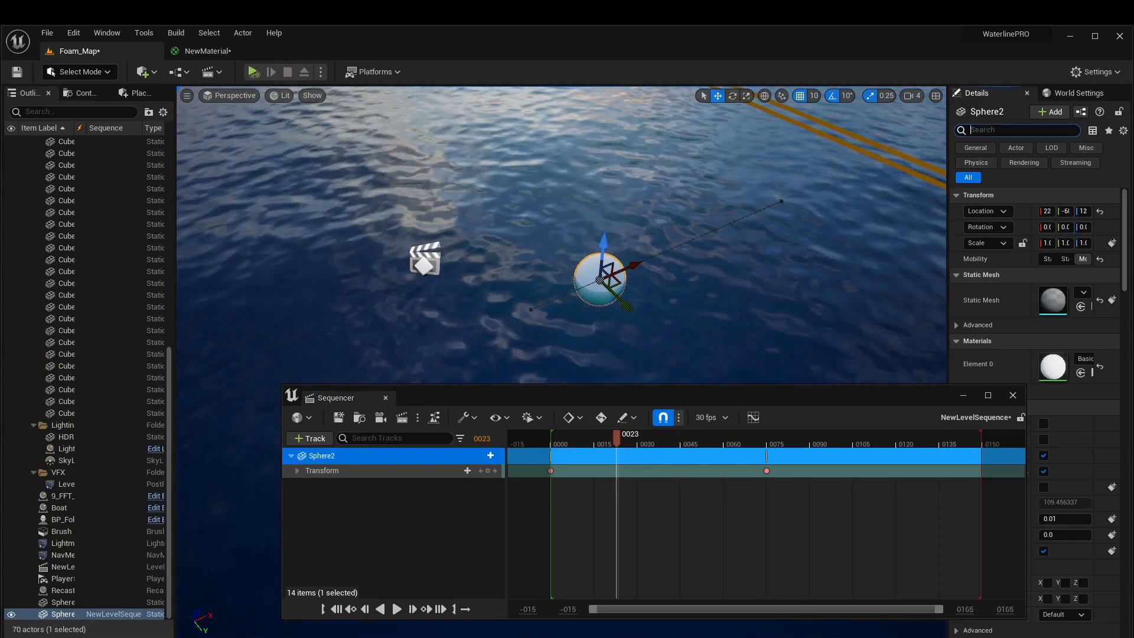
{"action": "type", "text": "gene"}
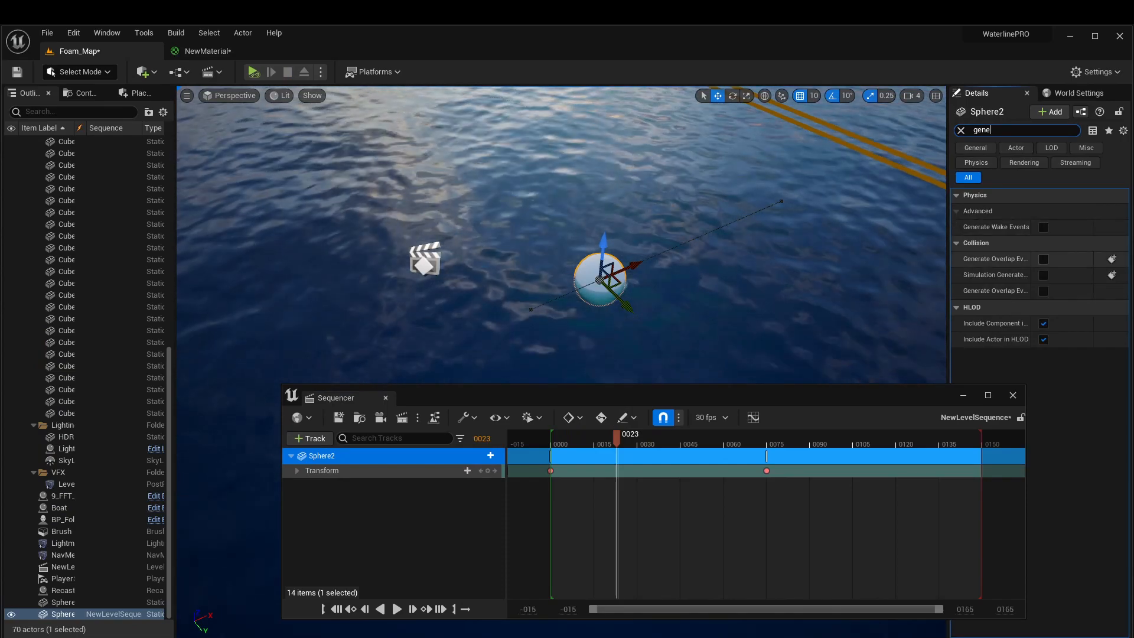
{"action": "left_click", "coordinate": [1043, 258]}
{"action": "type", "text": "ta"}
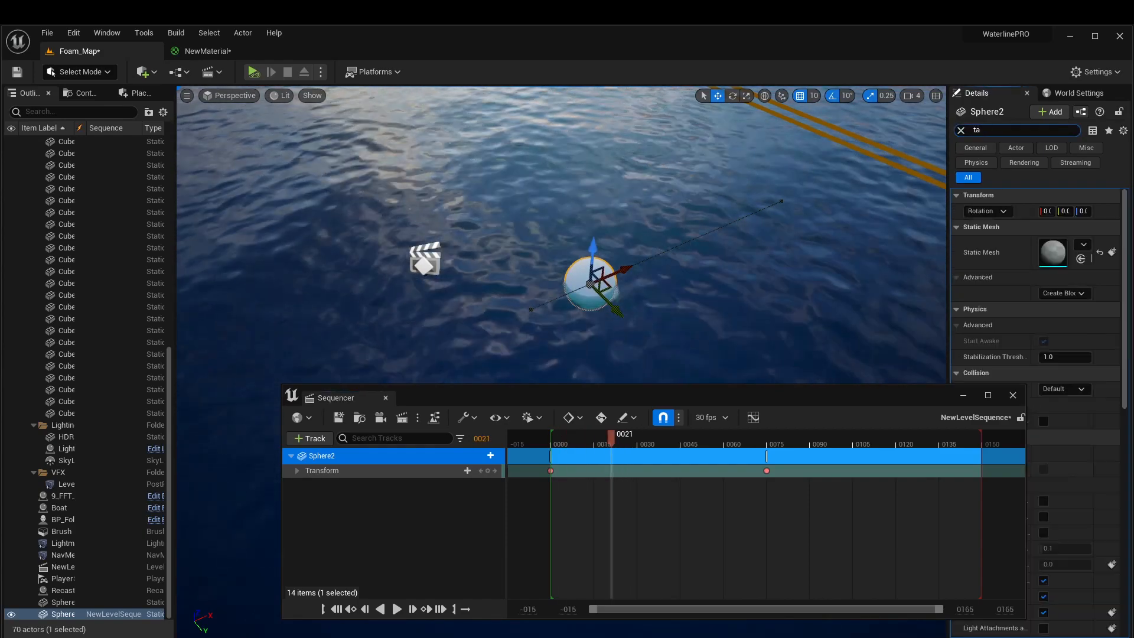
{"action": "type", "text": "g"}
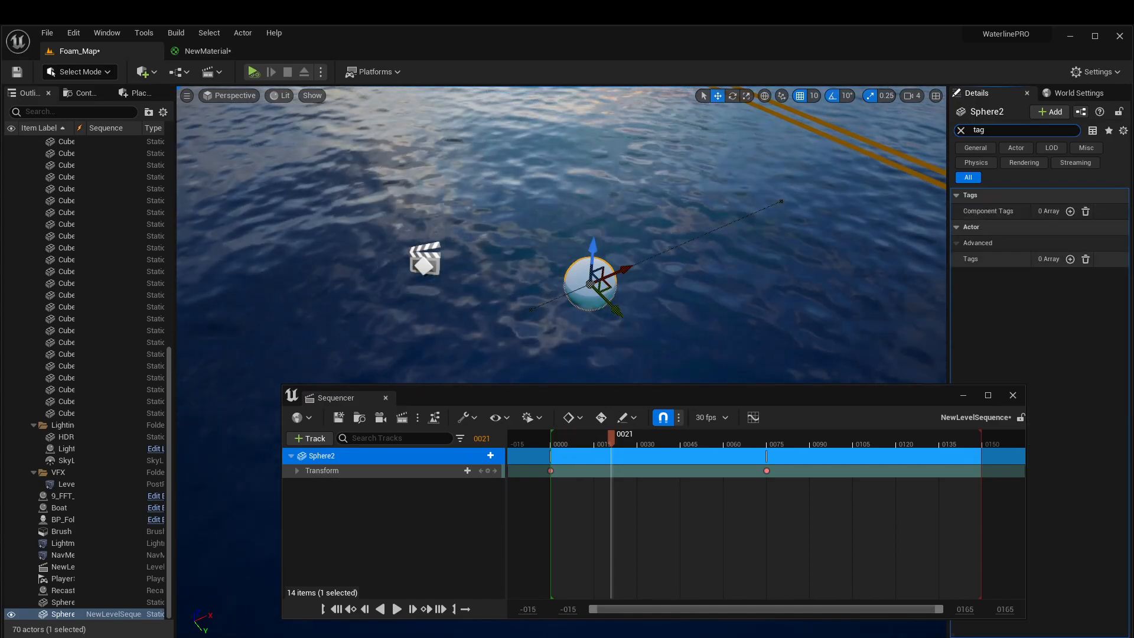
{"action": "left_click", "coordinate": [1070, 258]}
{"action": "type", "text": "On"}
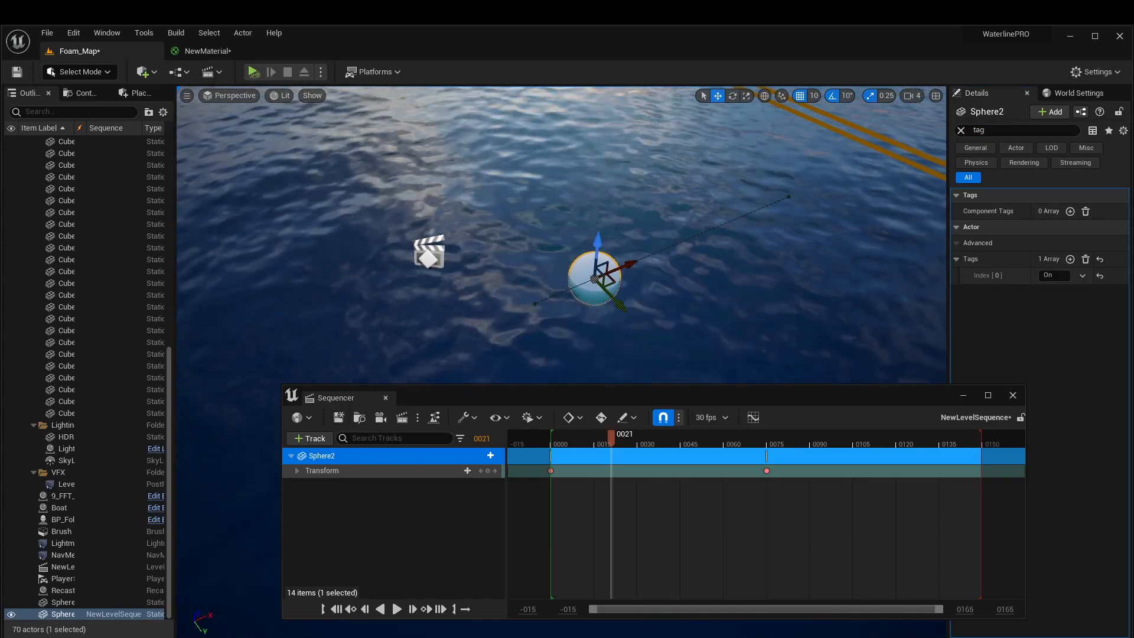
Wire Event Tick's exec pin into a Set Tags node in the new actor blueprint.
{"action": "left_click", "coordinate": [271, 71]}
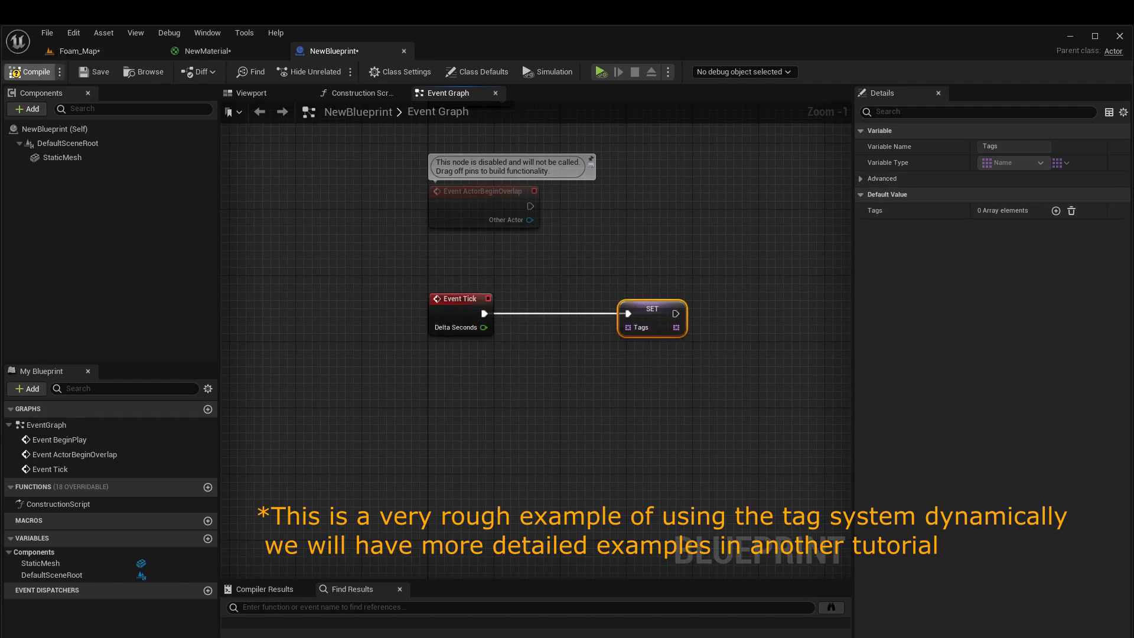
Promote the Tags input to a variable with default value 'On' and compile the blueprint.
{"action": "left_click", "coordinate": [1055, 210]}
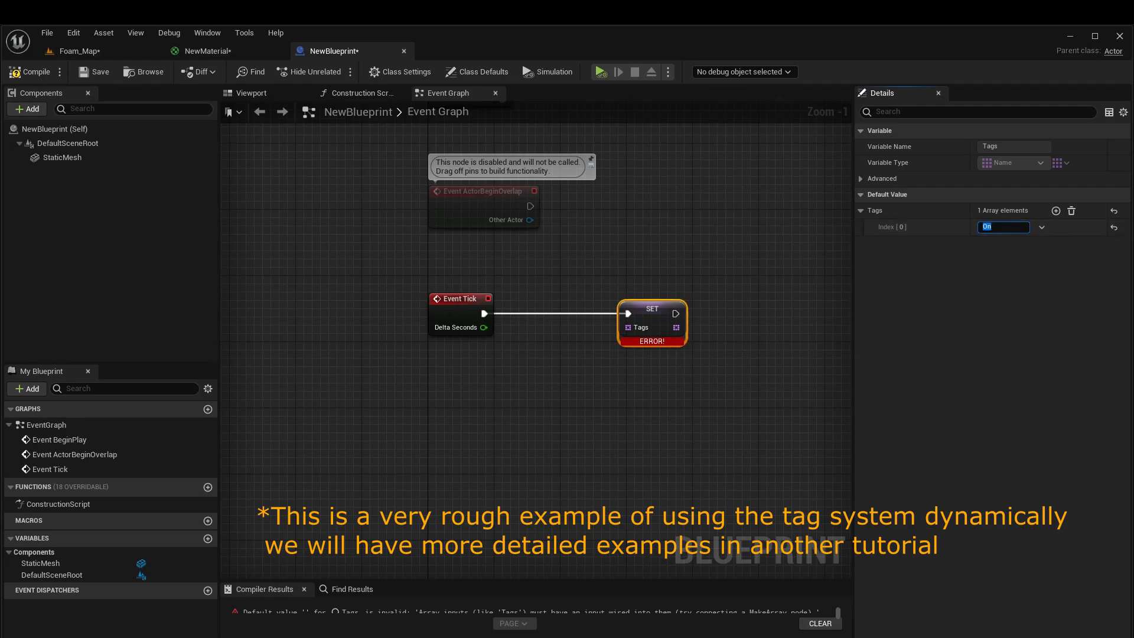
{"action": "mouse_move", "coordinate": [650, 298]}
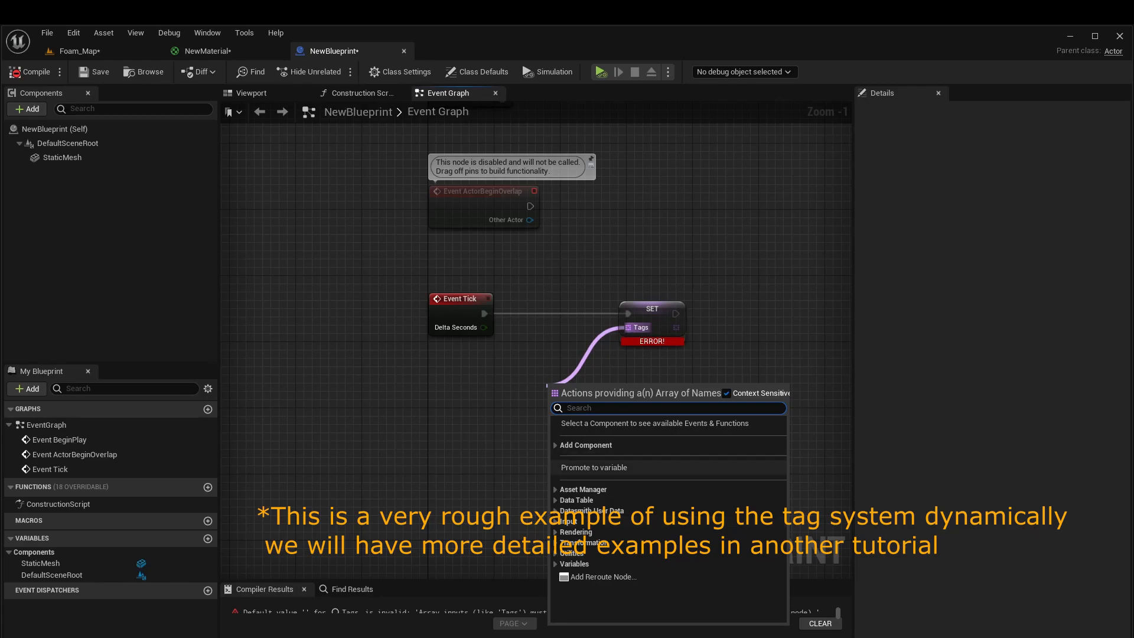
{"action": "left_click", "coordinate": [593, 467]}
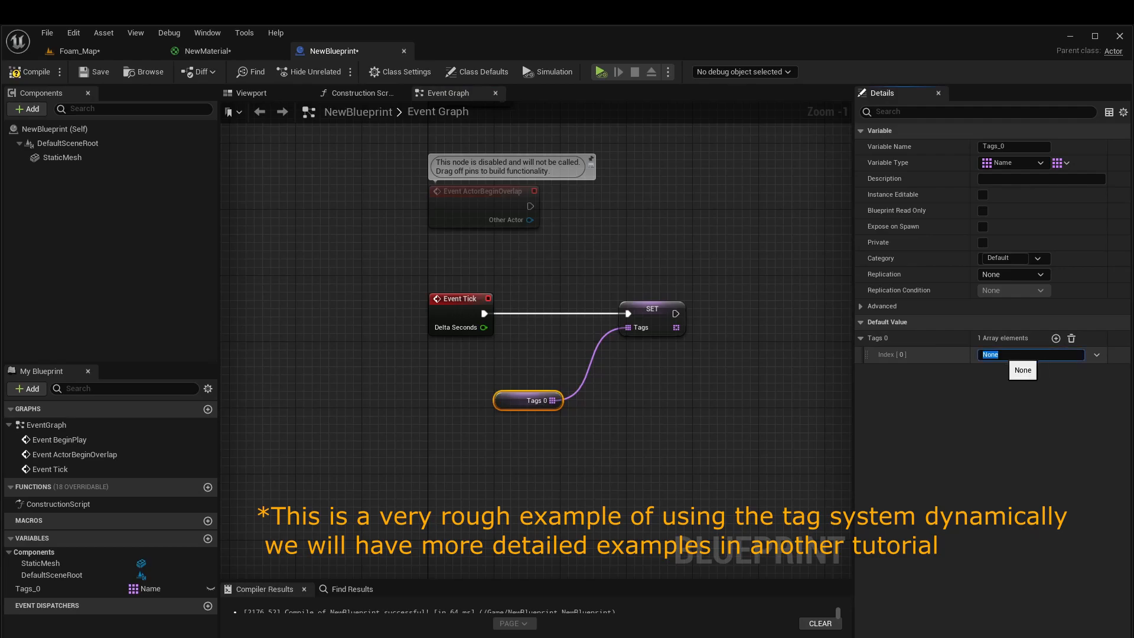
{"action": "type", "text": "On"}
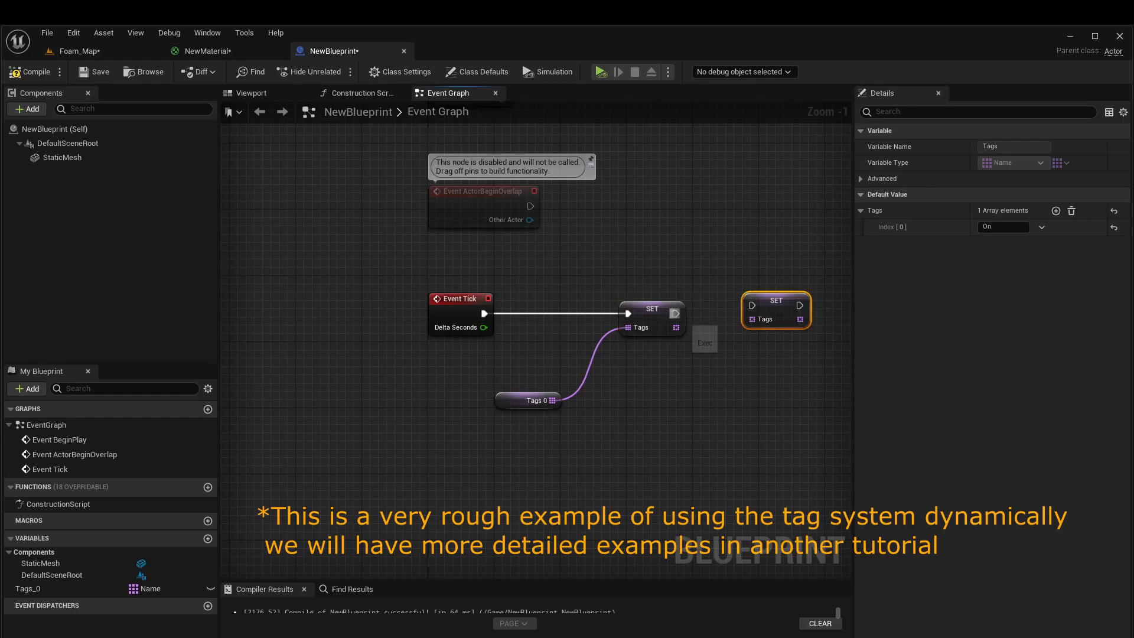
{"action": "mouse_move", "coordinate": [766, 307]}
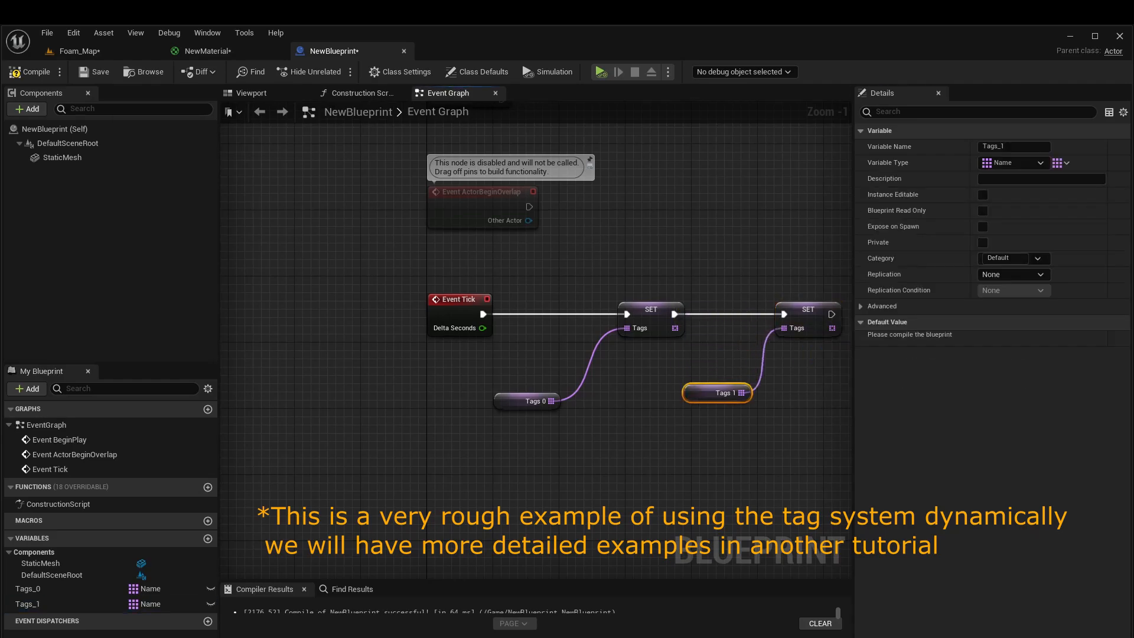
{"action": "left_click", "coordinate": [35, 72]}
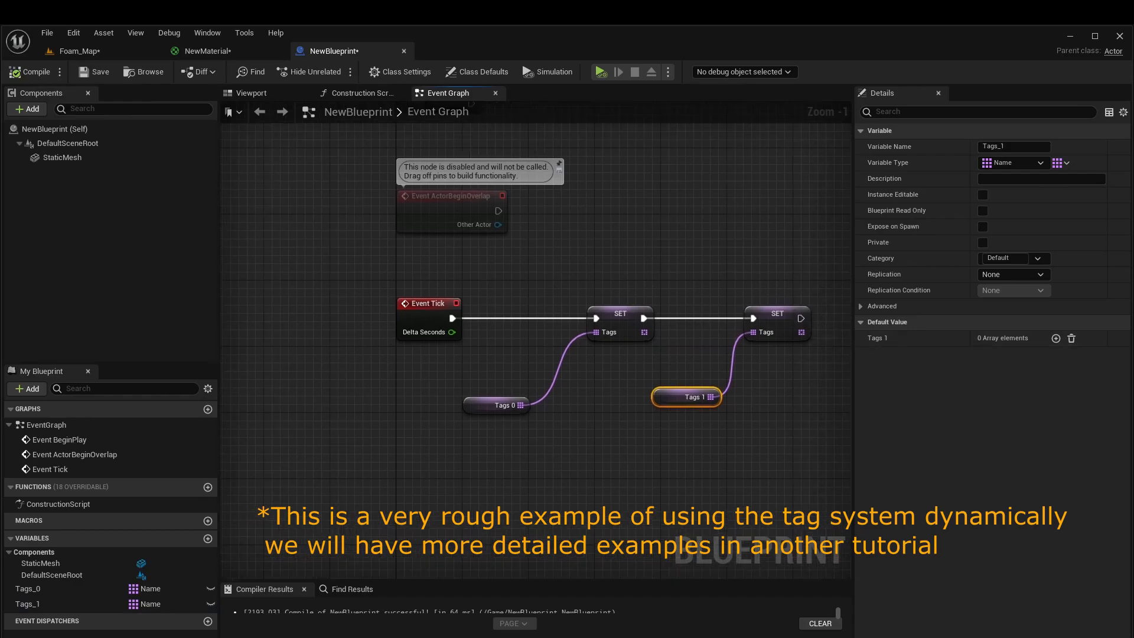
Review the two chained Set Tags nodes fed by Tags_0 holding 'On' and the empty Tags_1.
{"action": "left_click", "coordinate": [618, 313]}
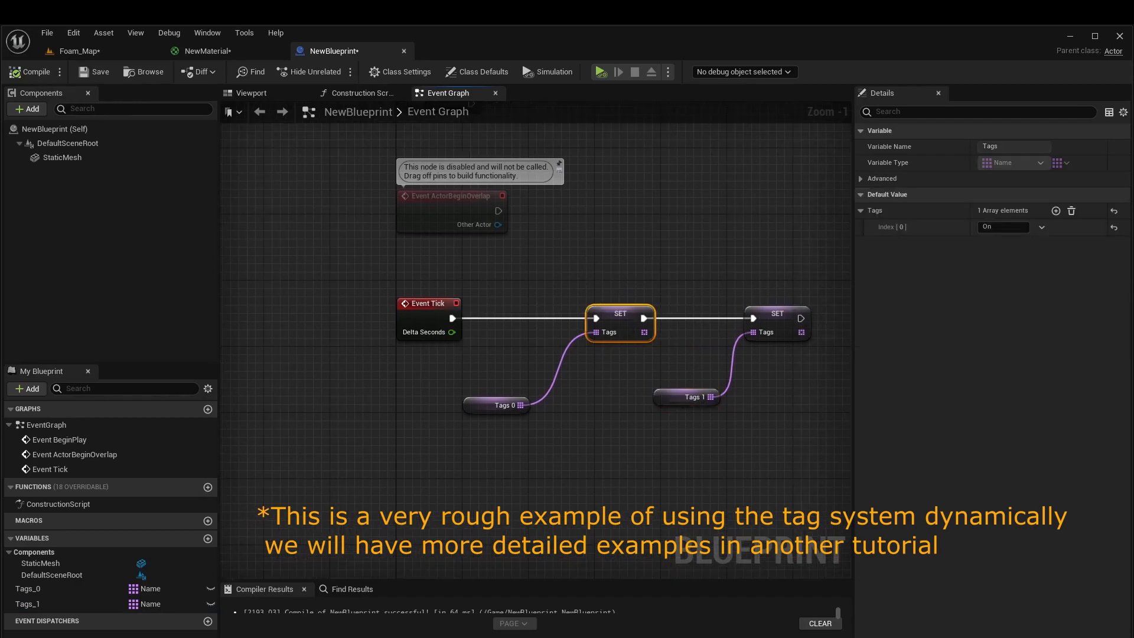
{"action": "left_click", "coordinate": [496, 406]}
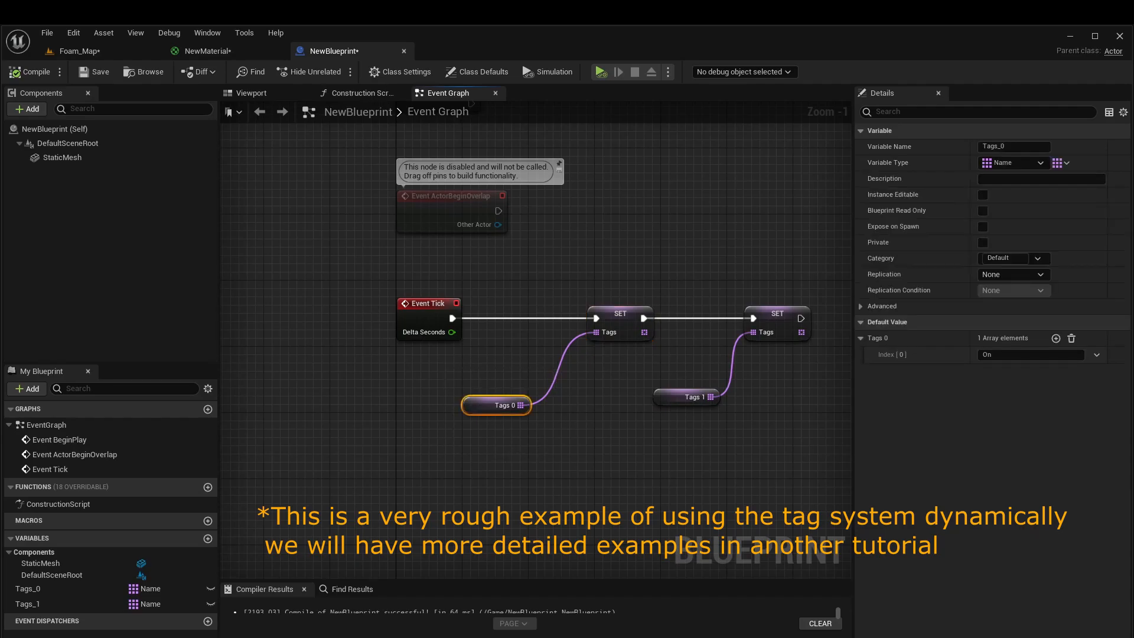
{"action": "left_click", "coordinate": [776, 313]}
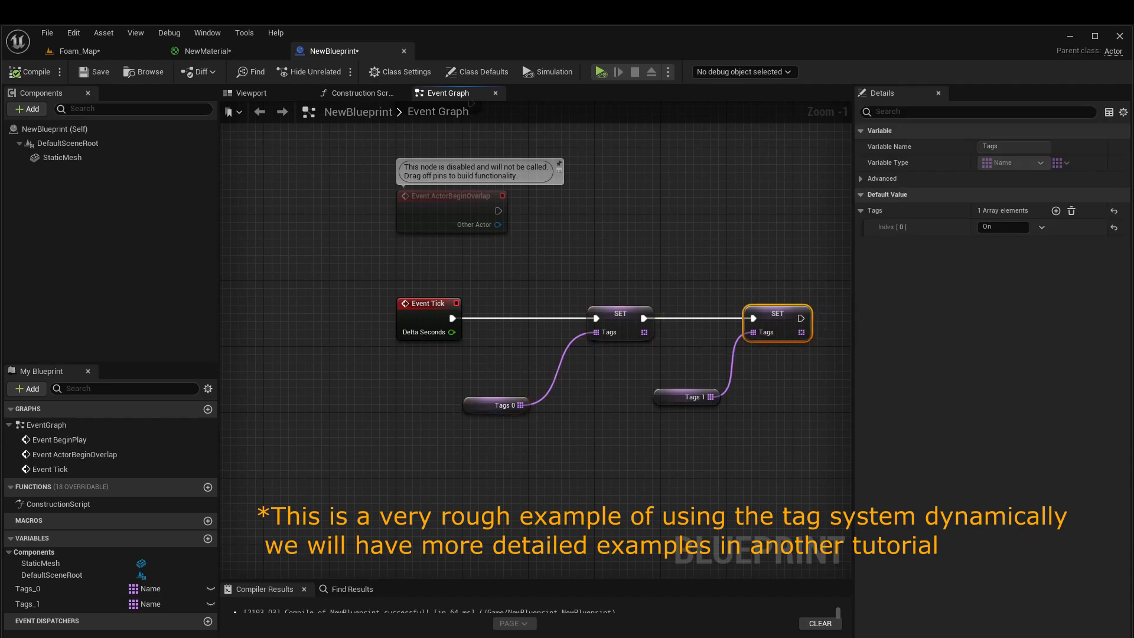
{"action": "left_click", "coordinate": [686, 396]}
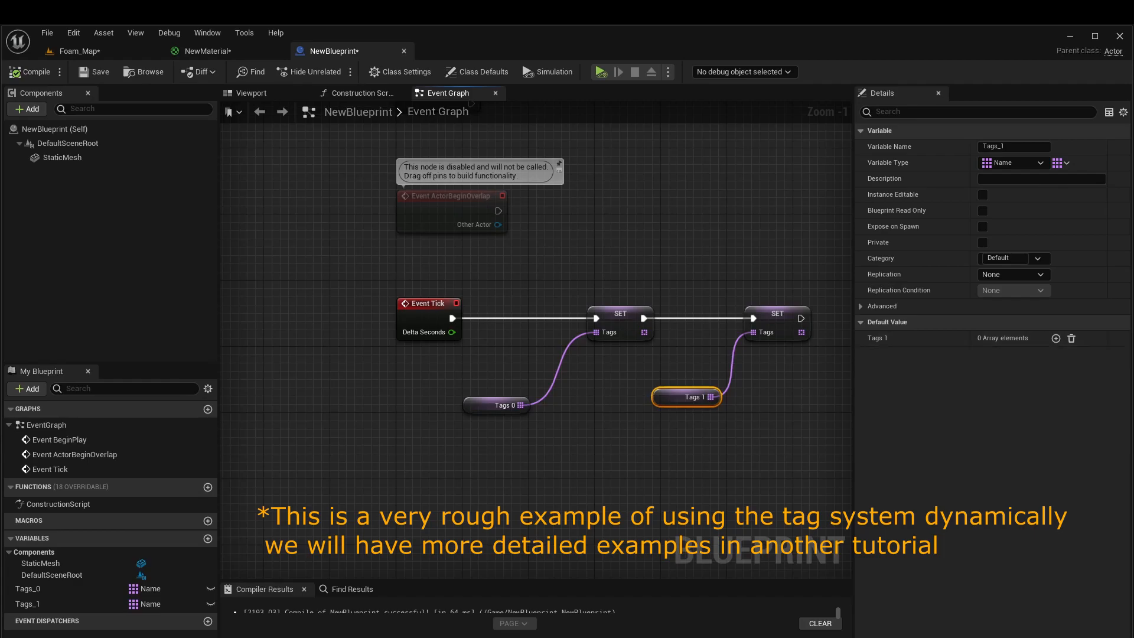